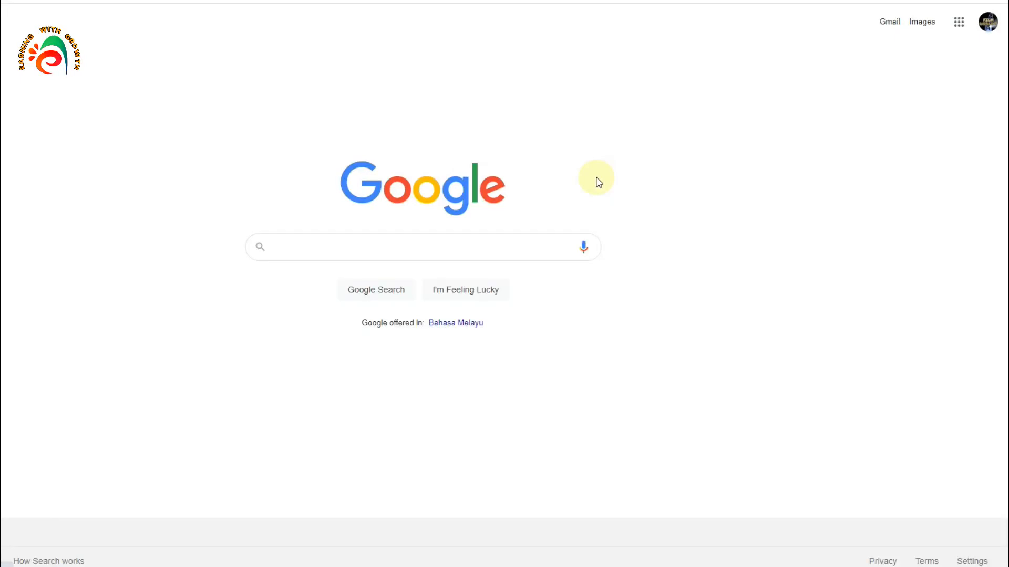
mouse_move(476, 168)
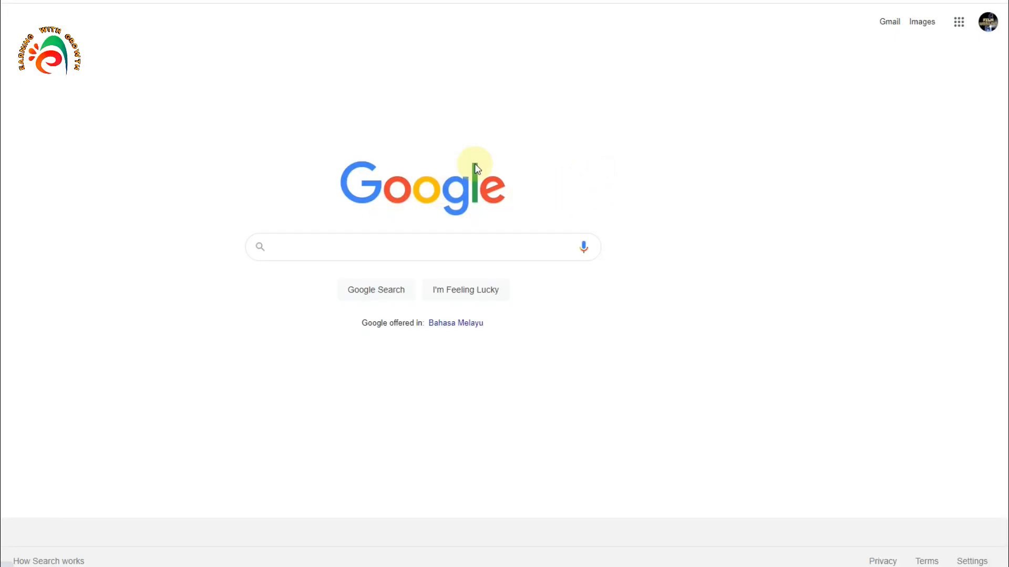
mouse_move(508, 149)
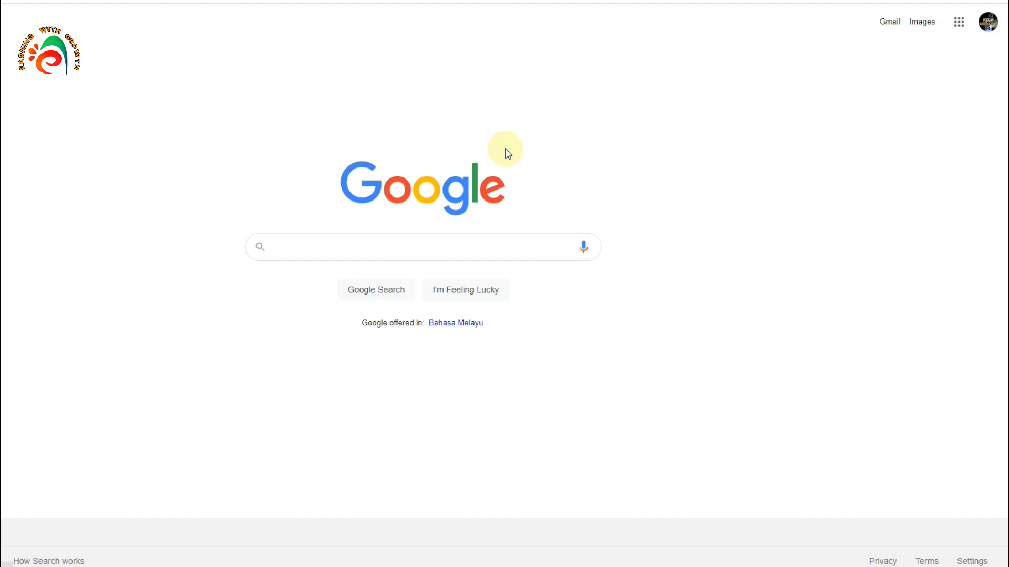
mouse_move(311, 246)
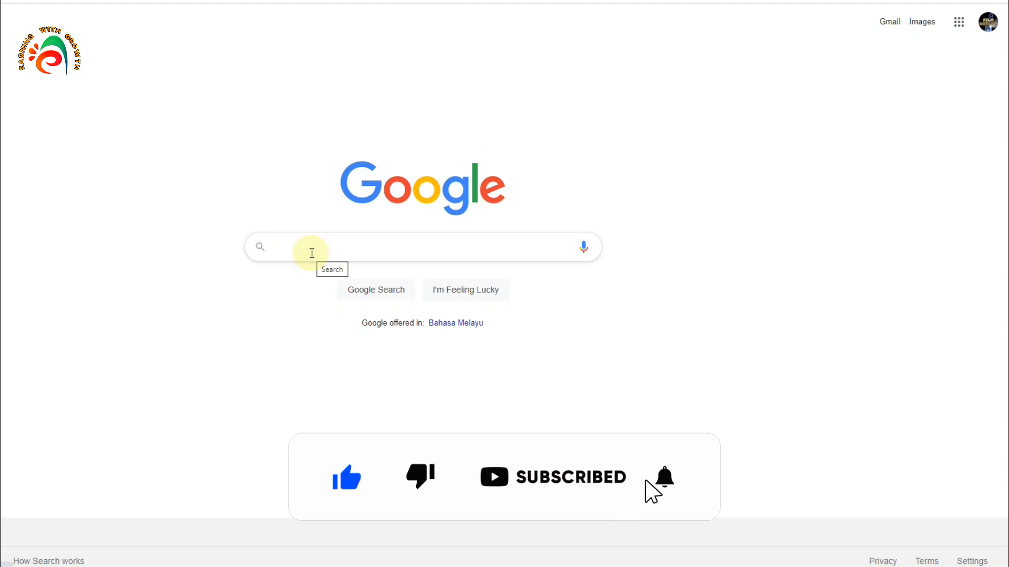
Search Google for 'google account sign up' to surface the Create your Google Account page.
click(664, 477)
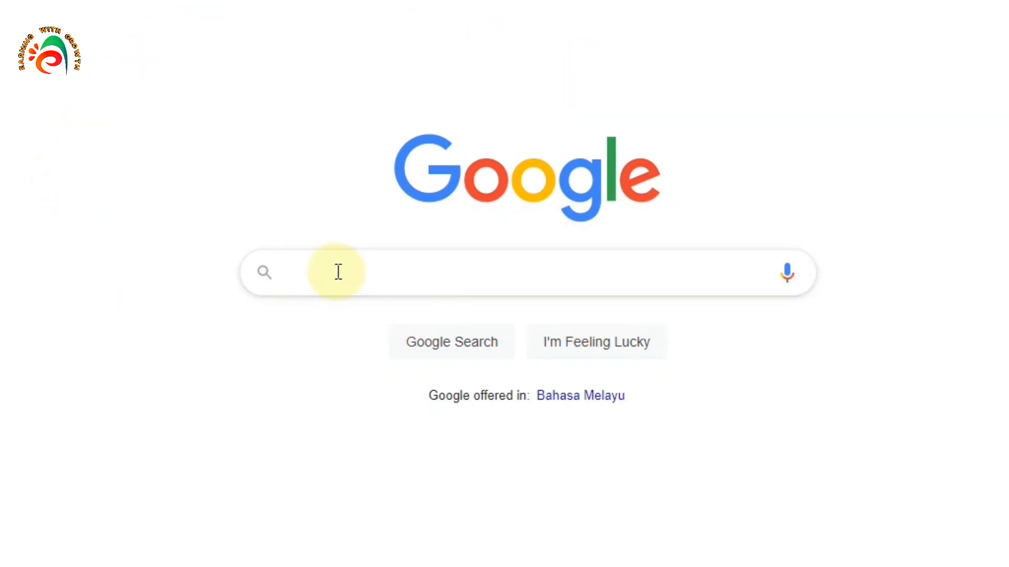
text(g)
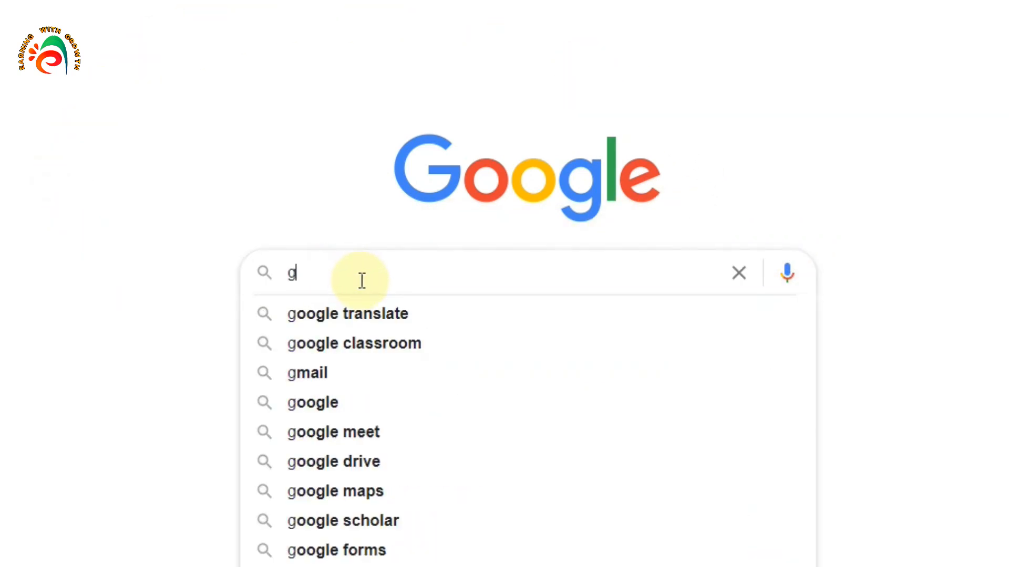
text(oog)
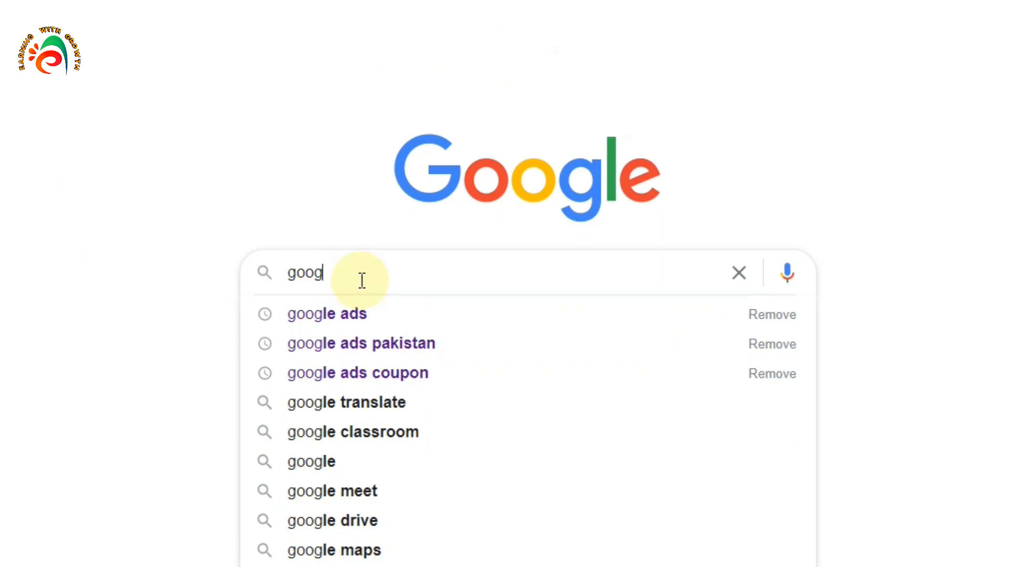
text(e account sign up)
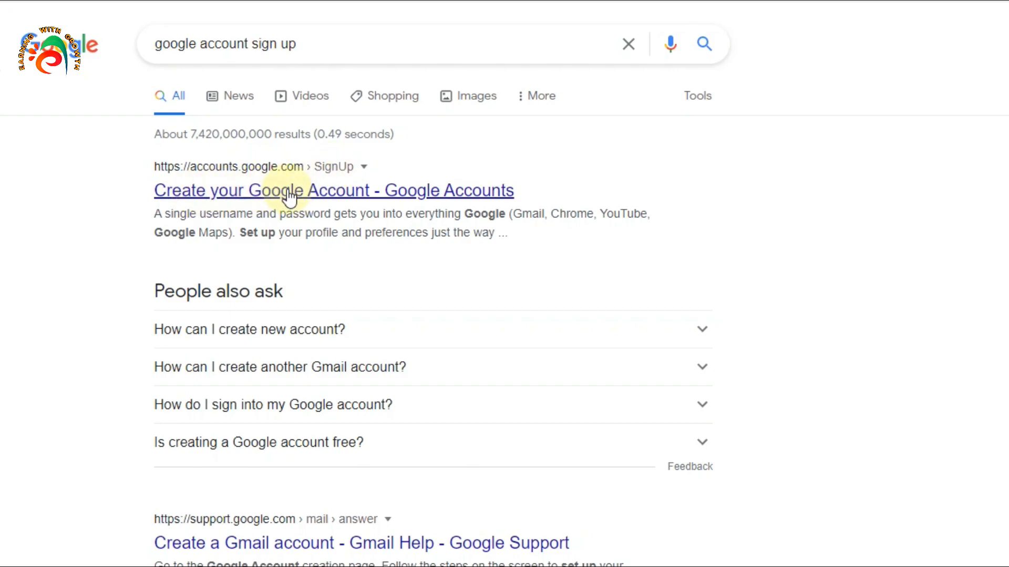
click(333, 190)
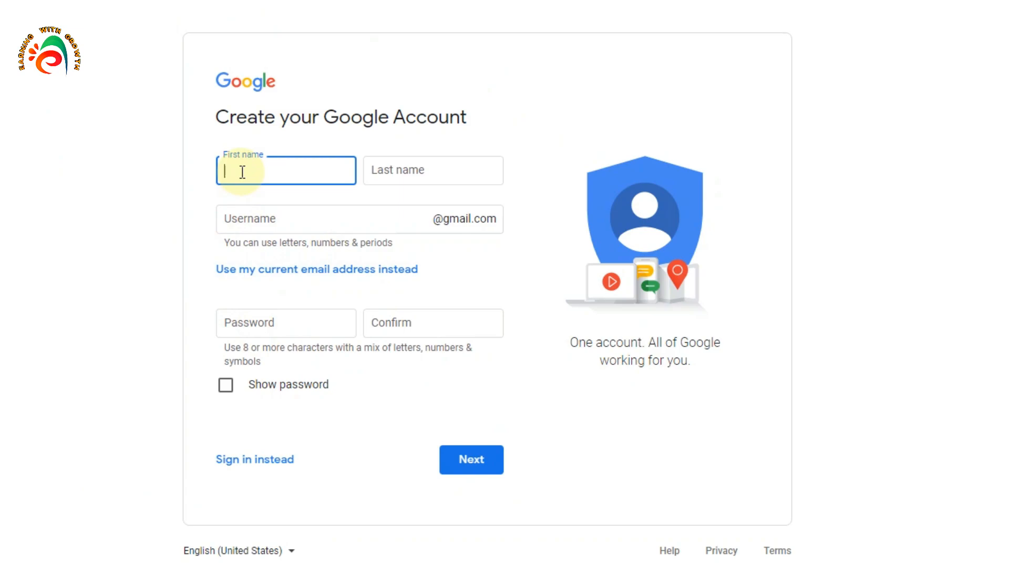
mouse_move(248, 212)
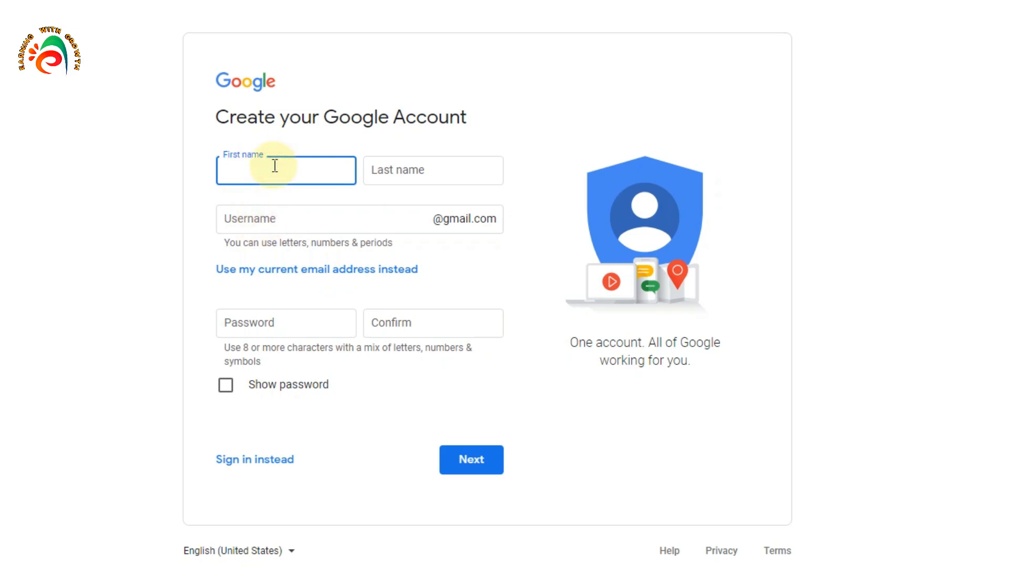
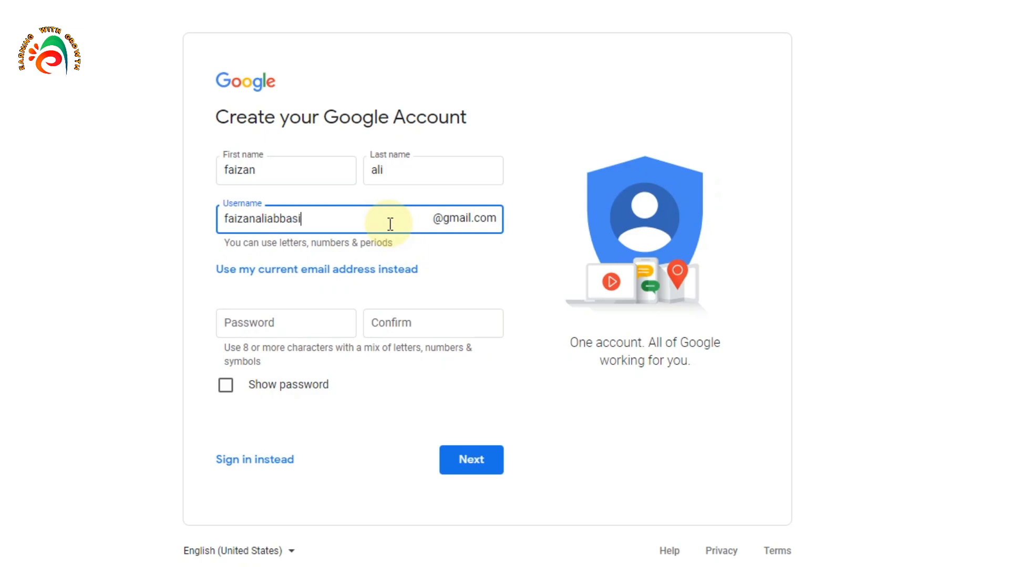
click(470, 460)
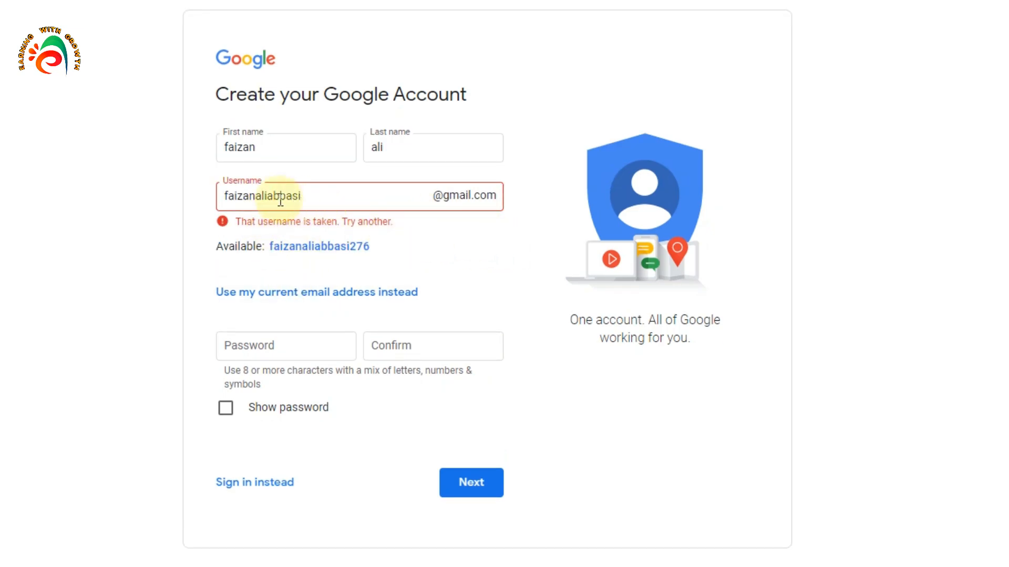
mouse_move(279, 261)
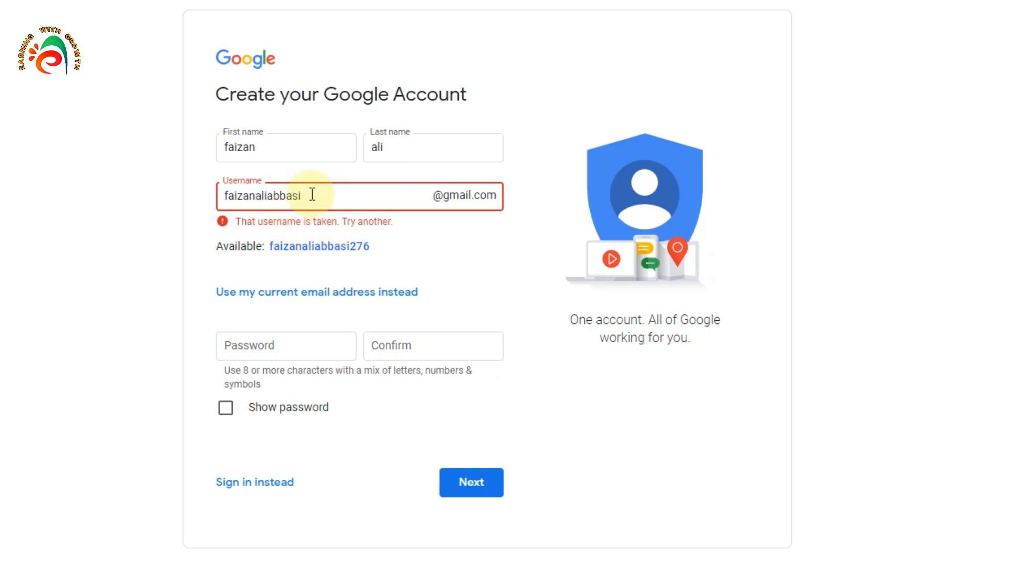
text(71)
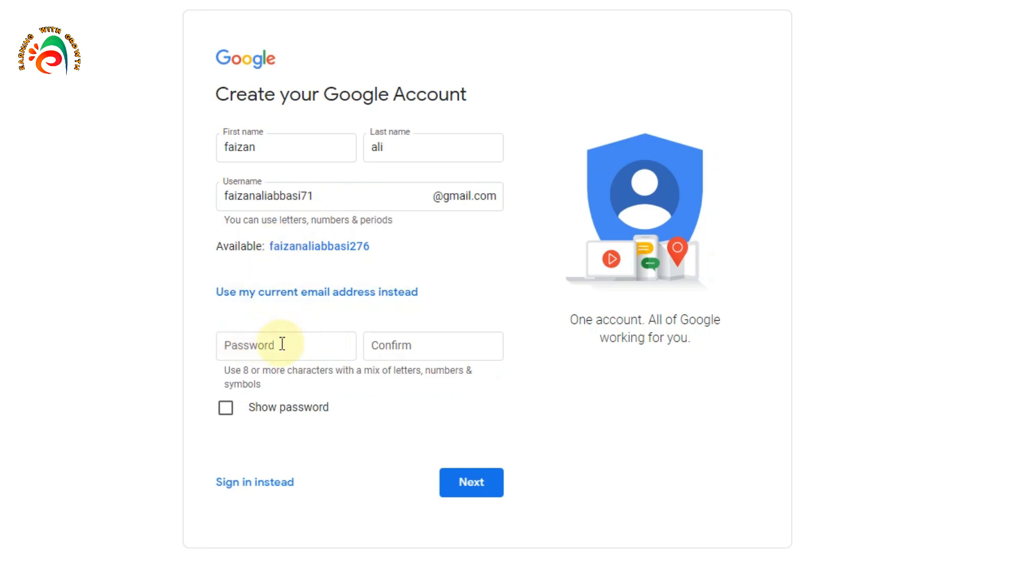
Enter and confirm the account password, then submit the name, username and password.
click(286, 346)
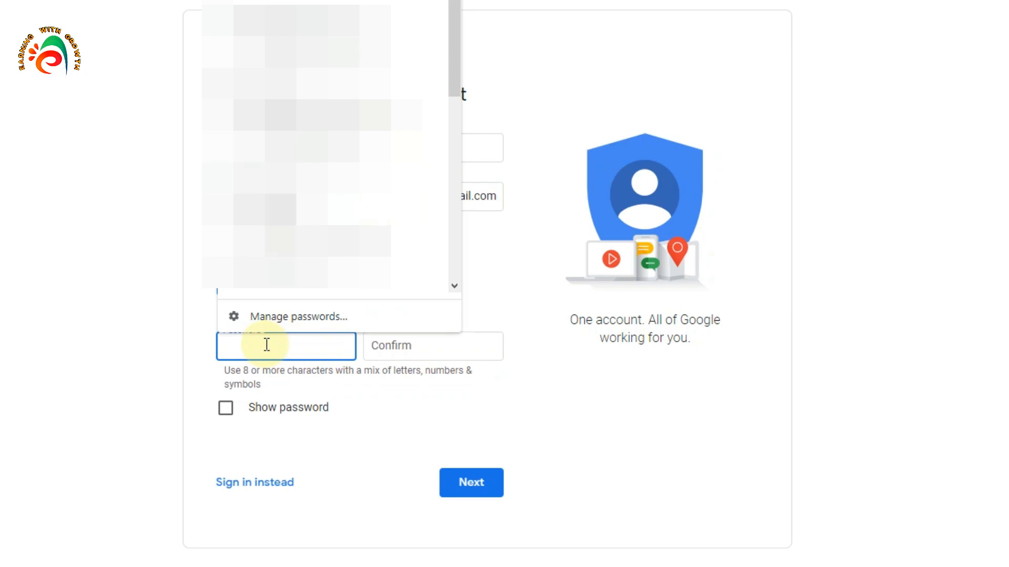
text(•••)
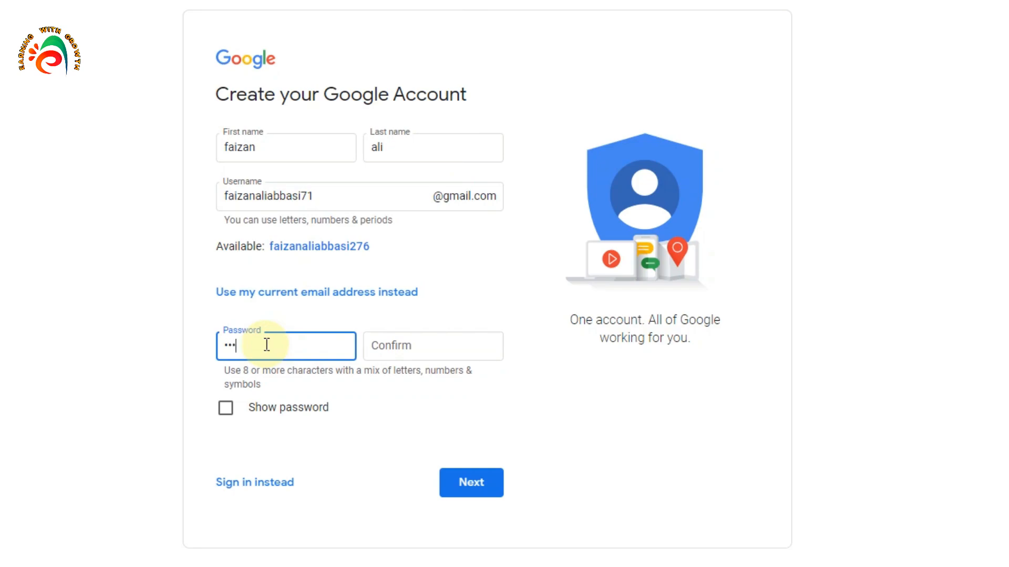
text(•)
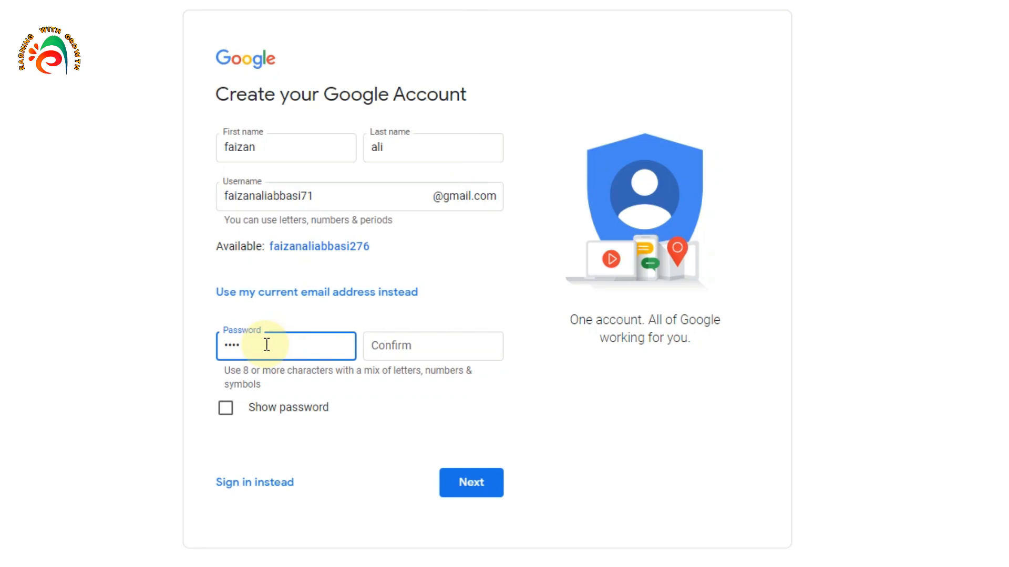
text(•)
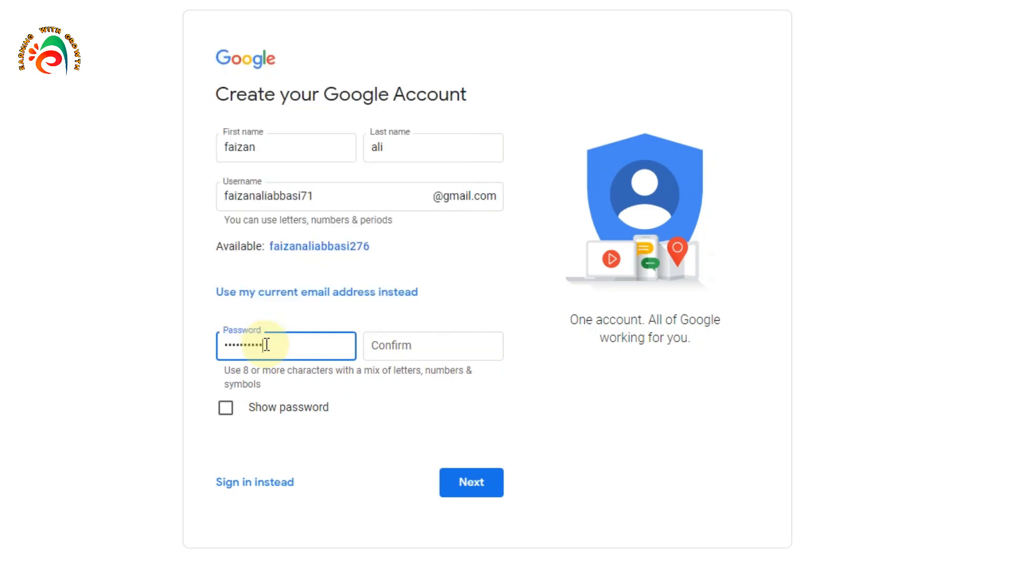
click(432, 345)
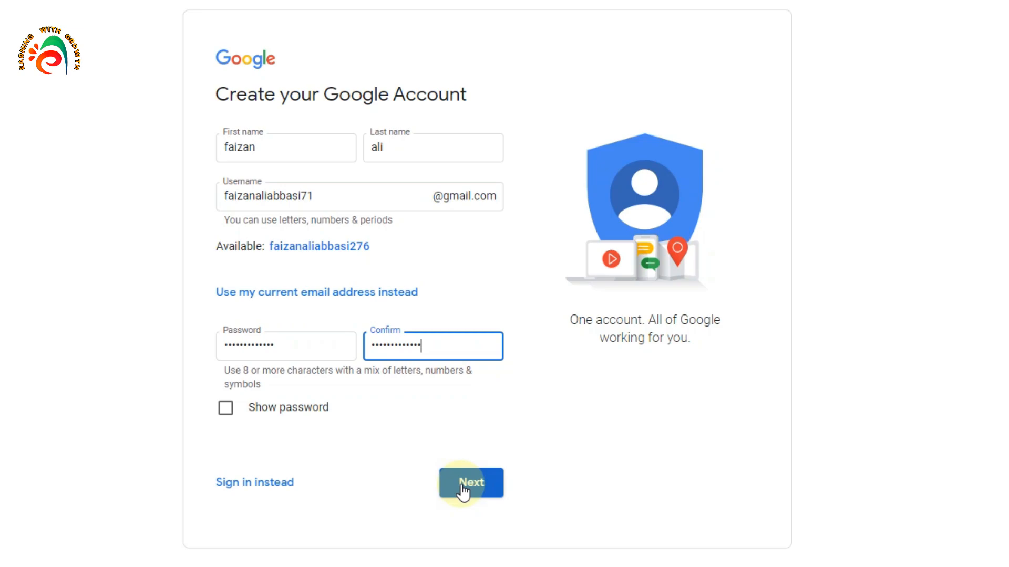
click(471, 482)
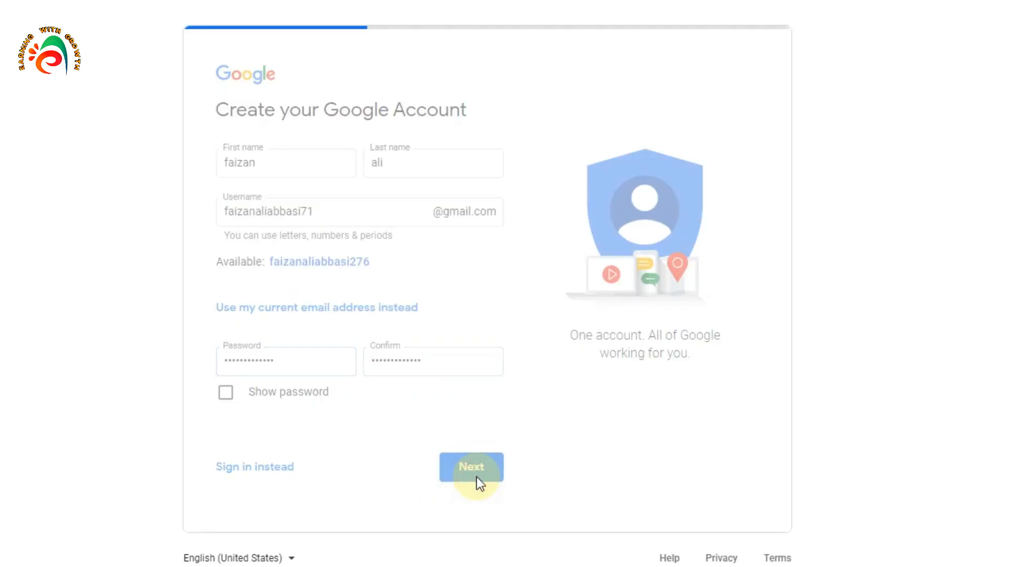
Choose the country calling code, enter the phone number and submit it for verification.
click(470, 467)
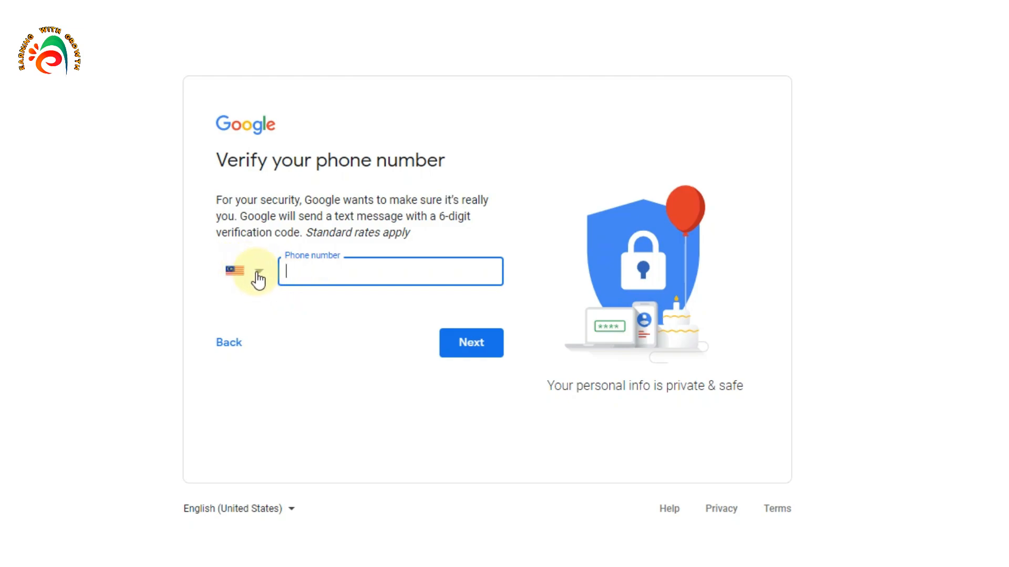
click(255, 270)
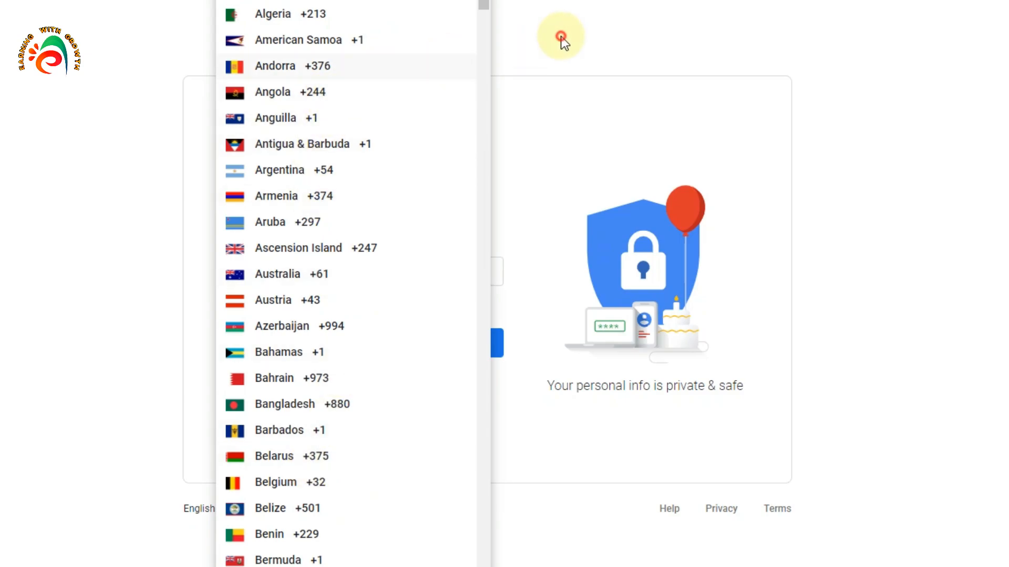
click(234, 270)
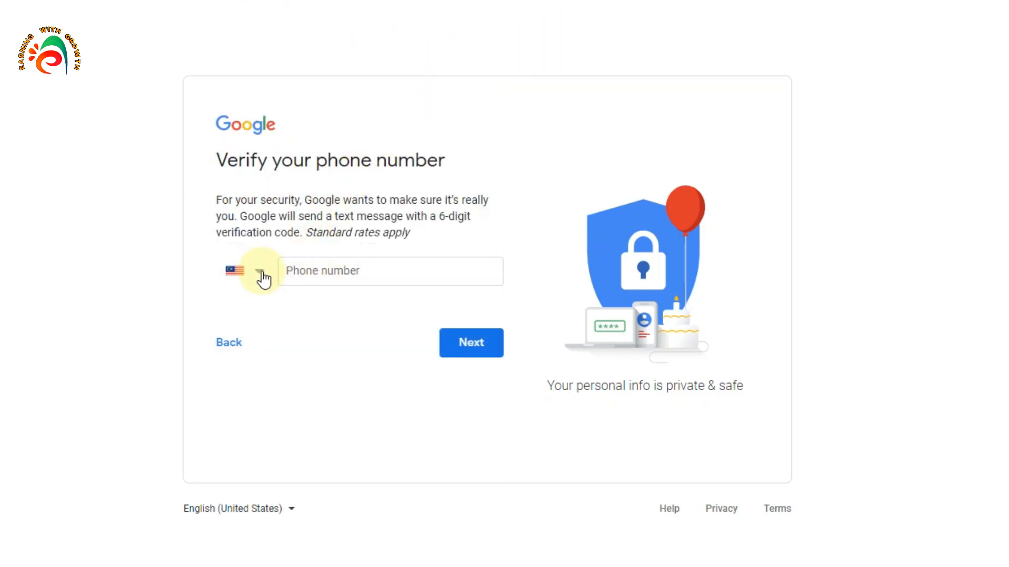
click(386, 271)
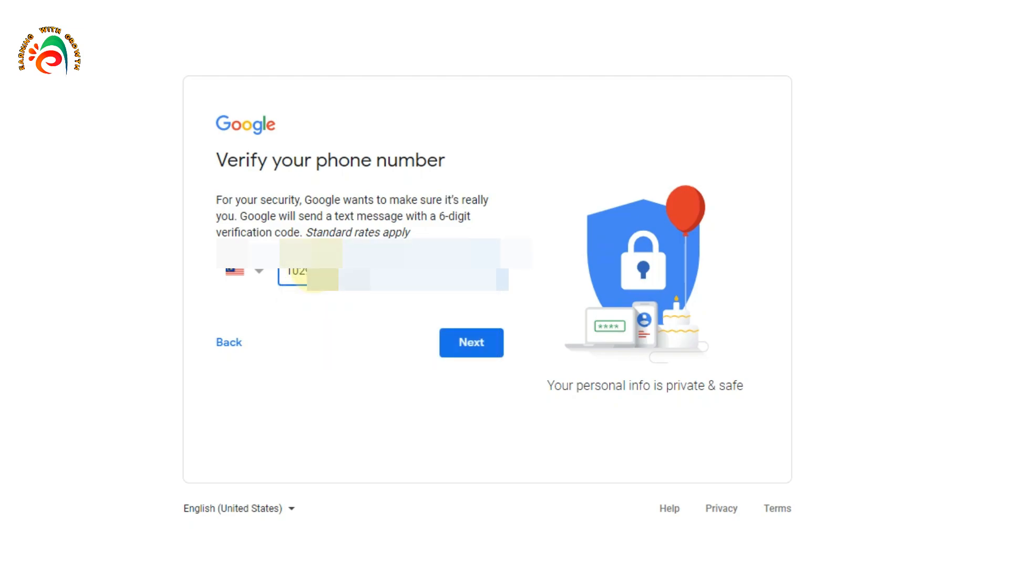
click(470, 342)
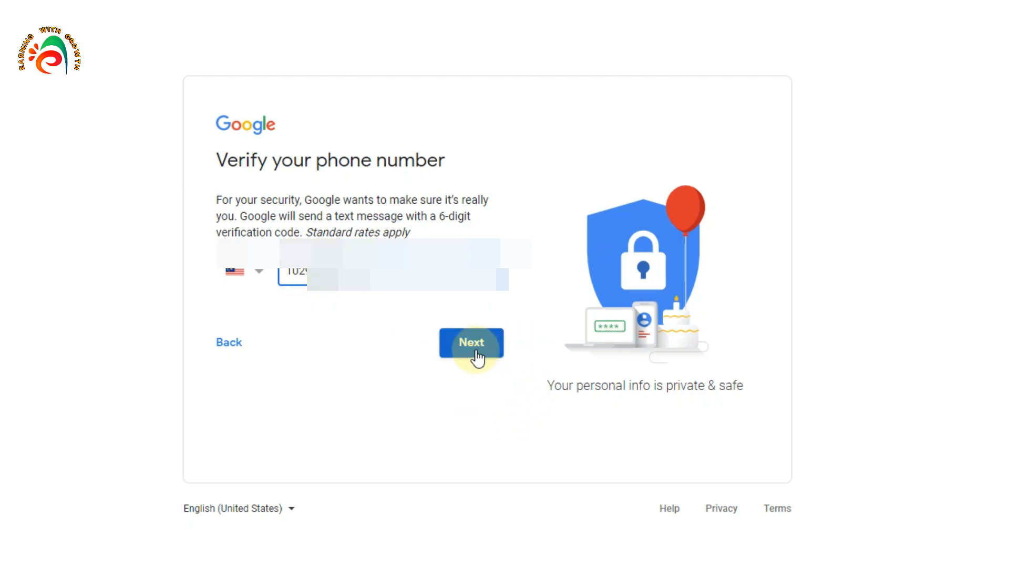
click(471, 343)
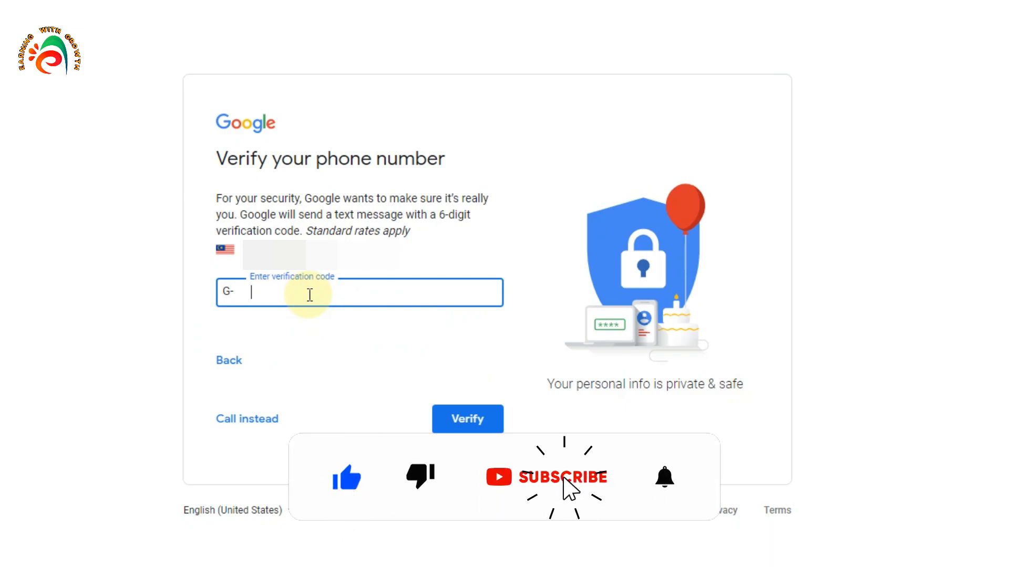
Enter the texted six-digit verification code and verify it to reach the welcome page.
click(564, 477)
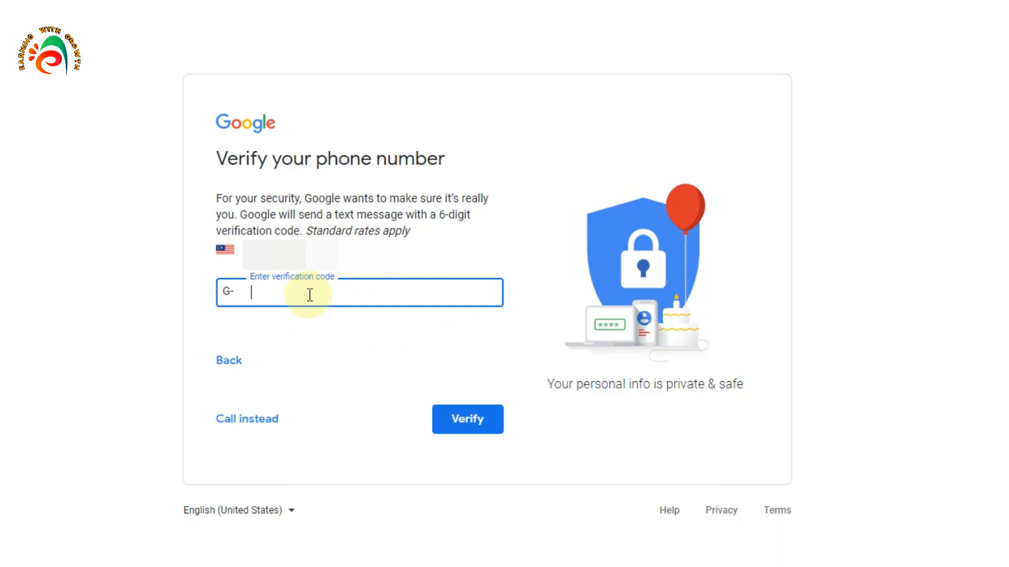
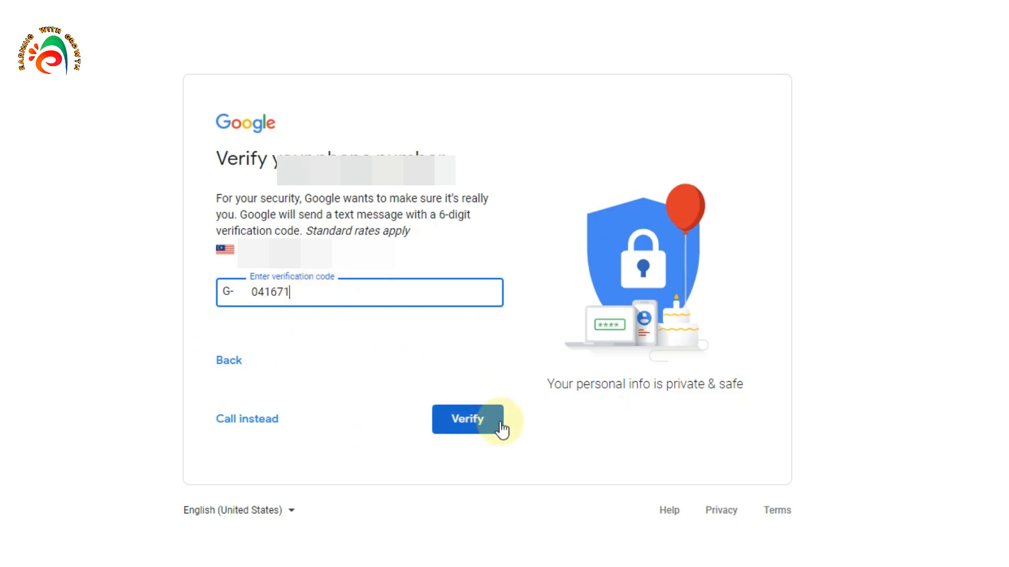
click(468, 419)
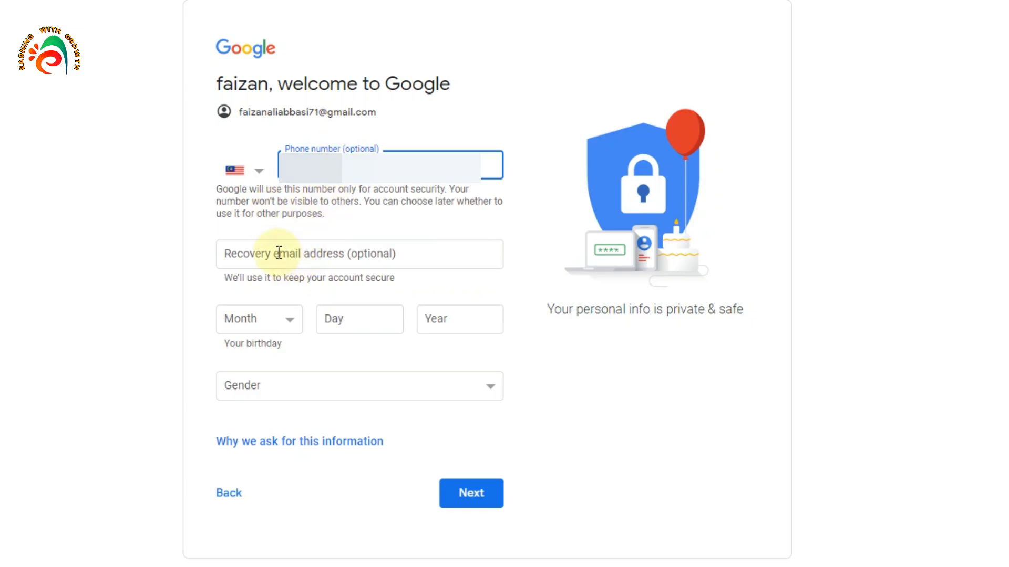
click(359, 253)
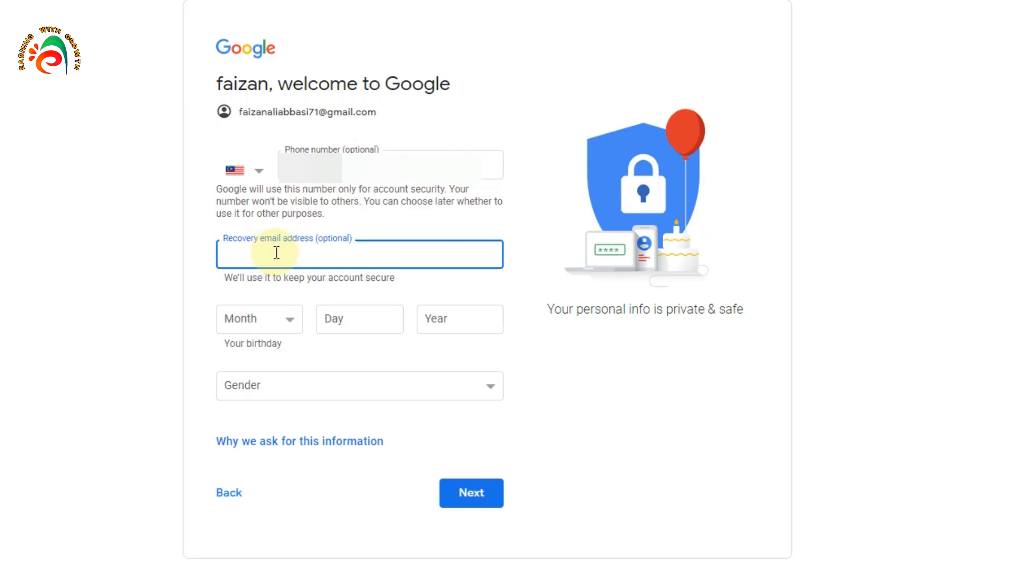
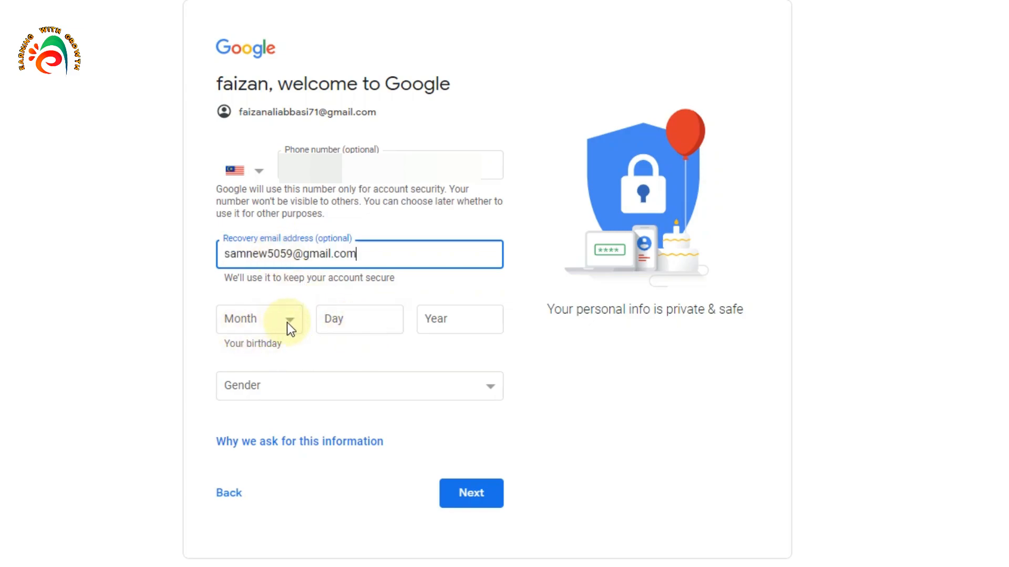
Set the birthday to January 3, 1988 and the gender to Male.
click(258, 319)
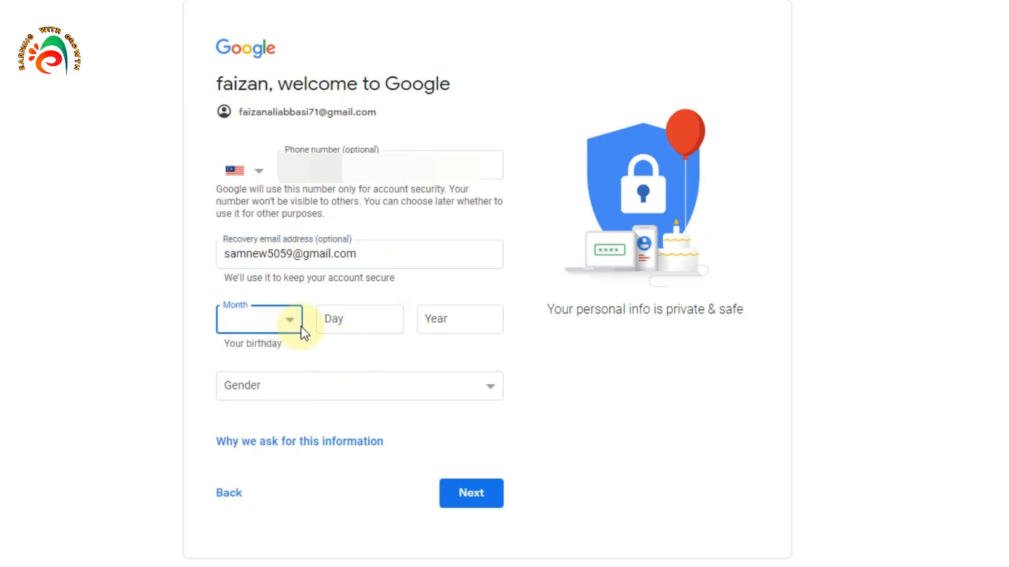
click(259, 319)
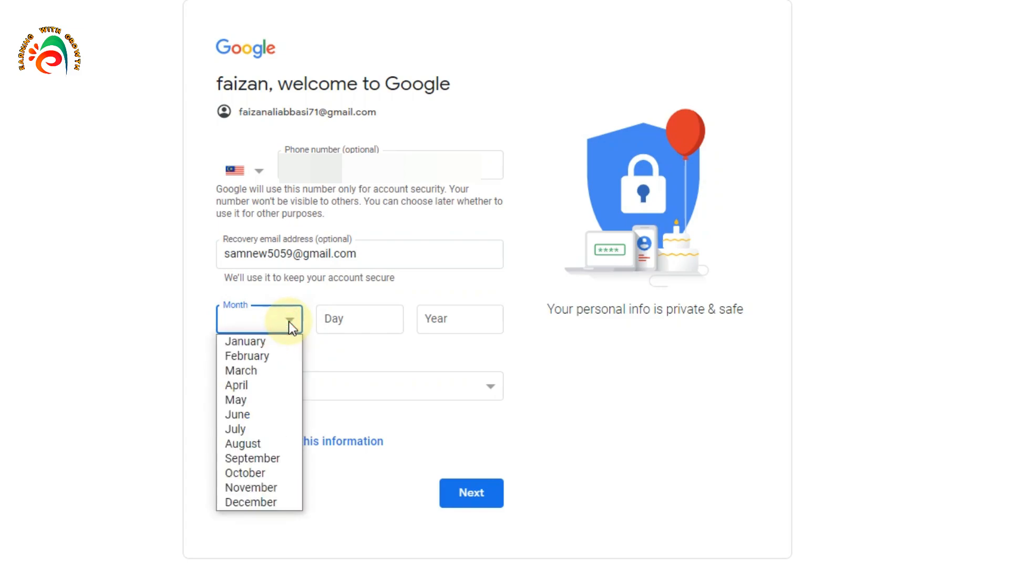
click(244, 341)
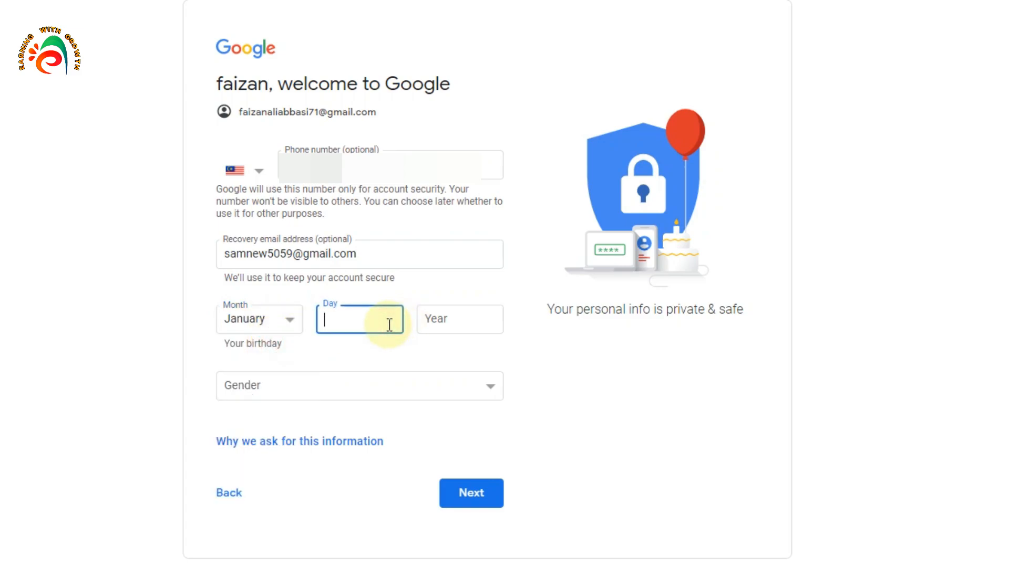
click(459, 319)
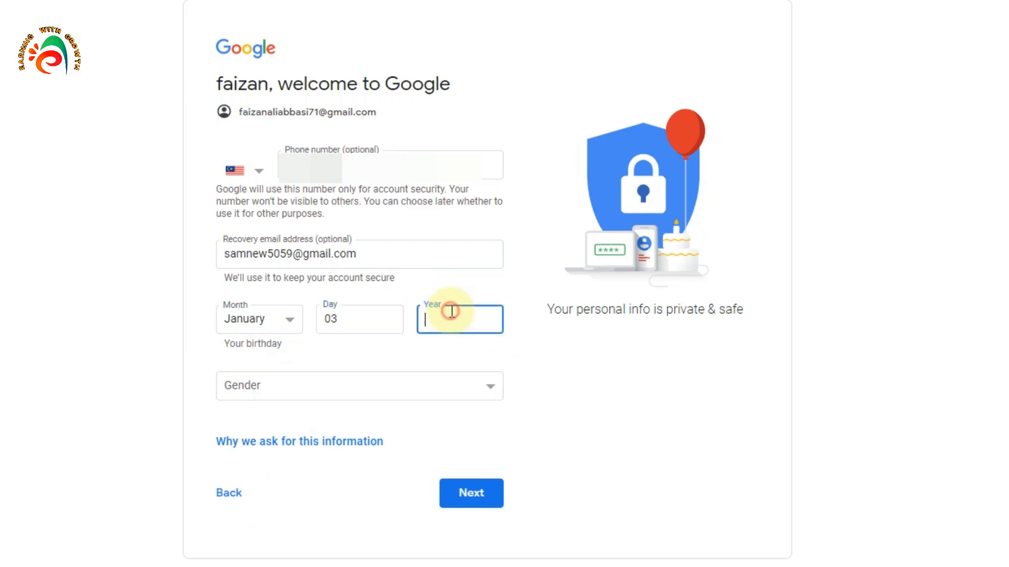
text(1988)
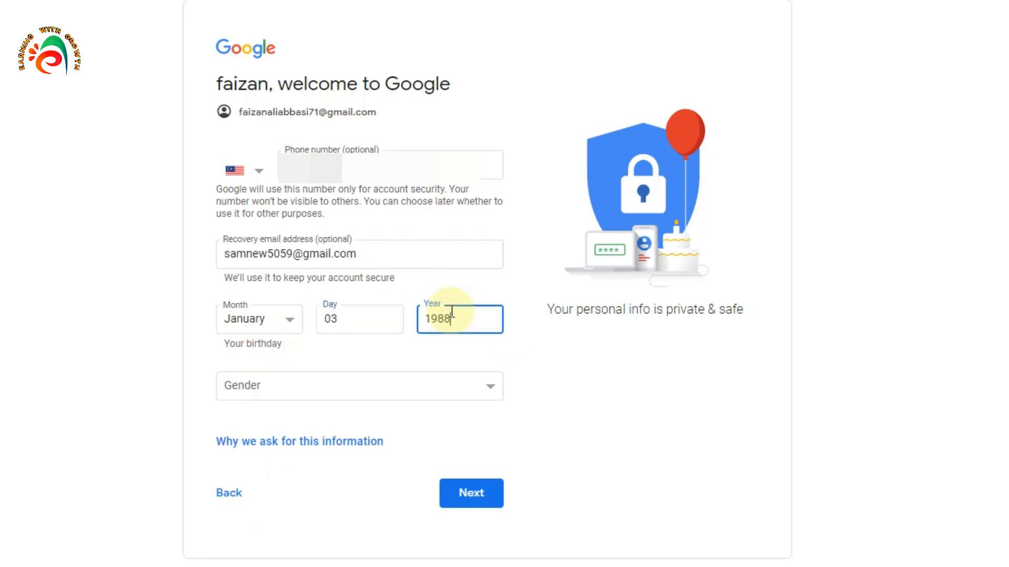
click(359, 386)
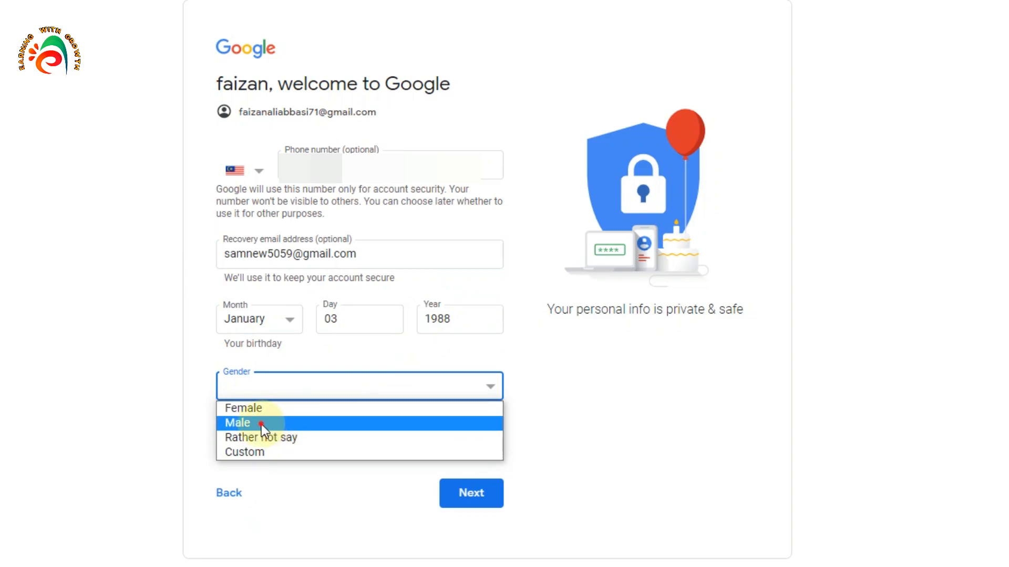
click(237, 422)
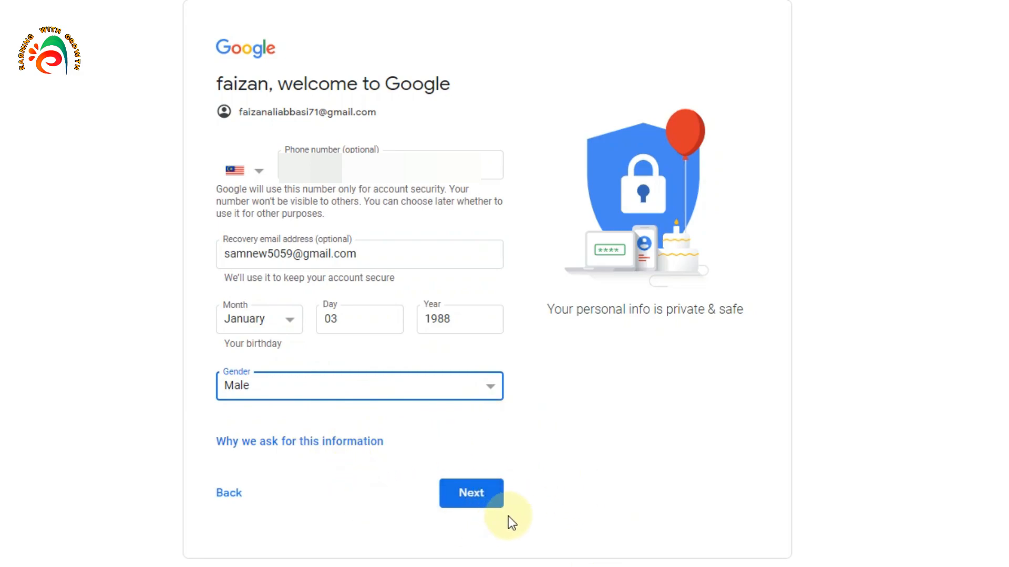
Submit the details, opt in to using the phone across Google services, and agree to the Privacy and Terms.
click(471, 493)
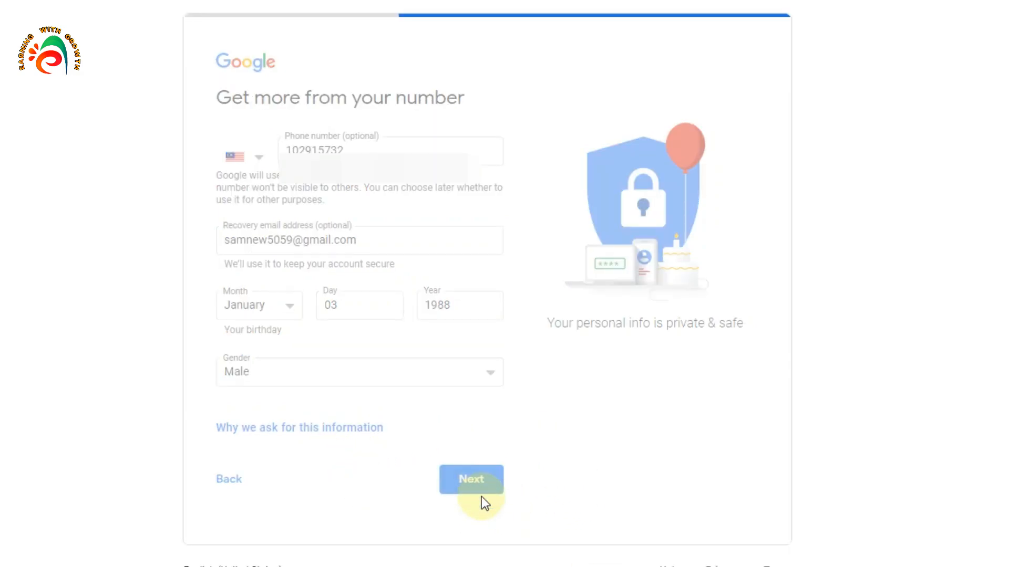
click(471, 479)
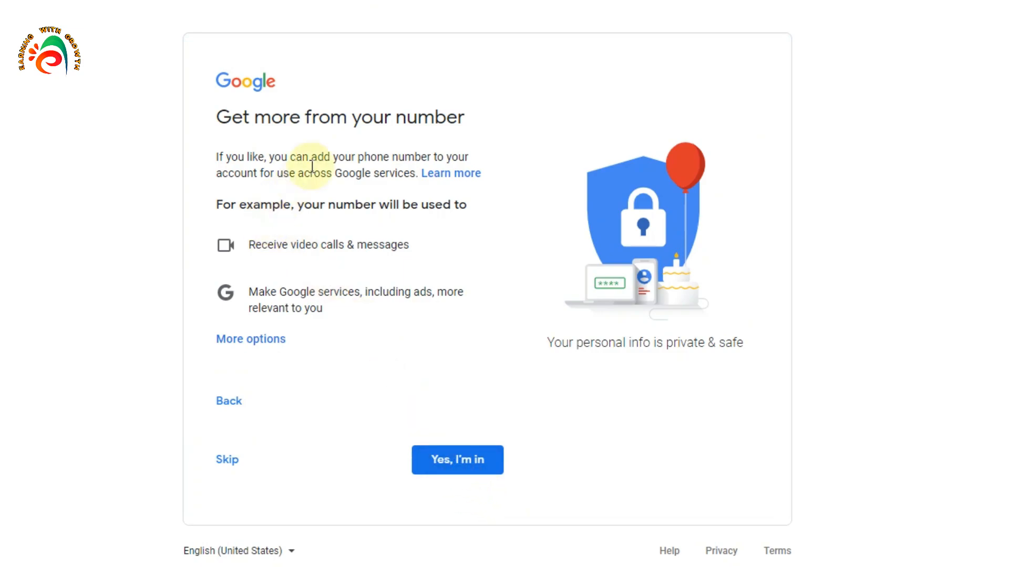
click(457, 459)
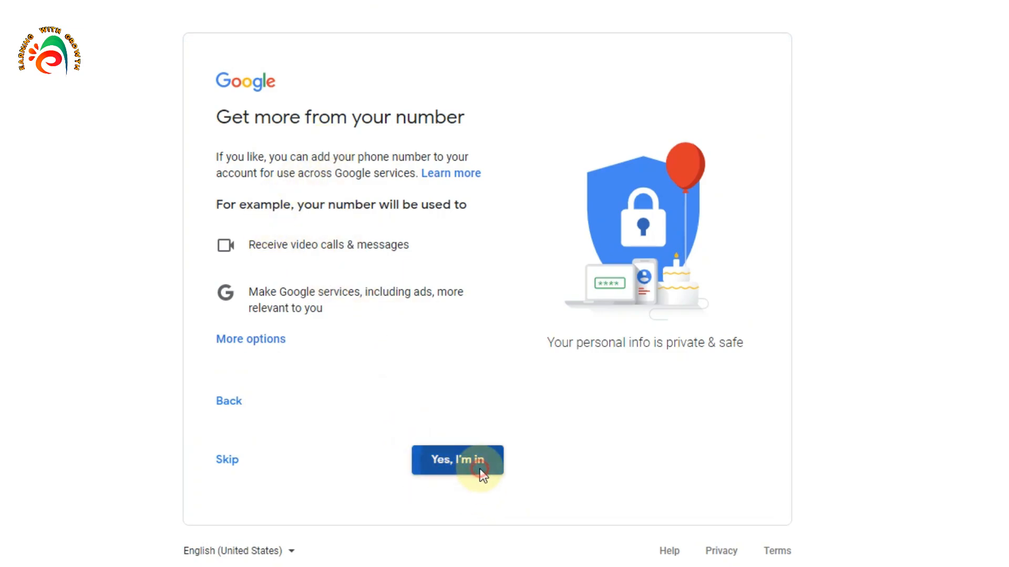
click(457, 459)
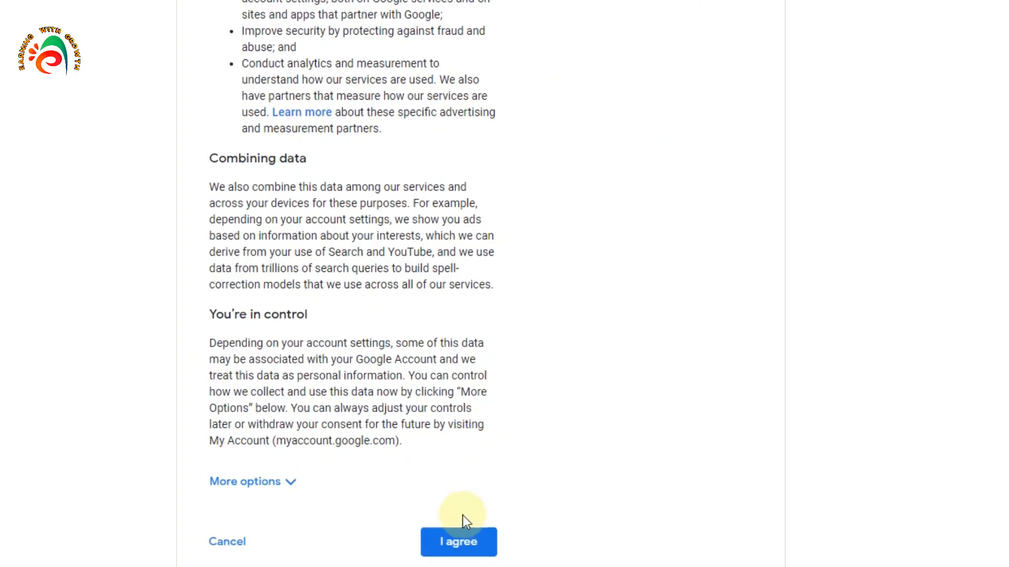
scroll(down, 3)
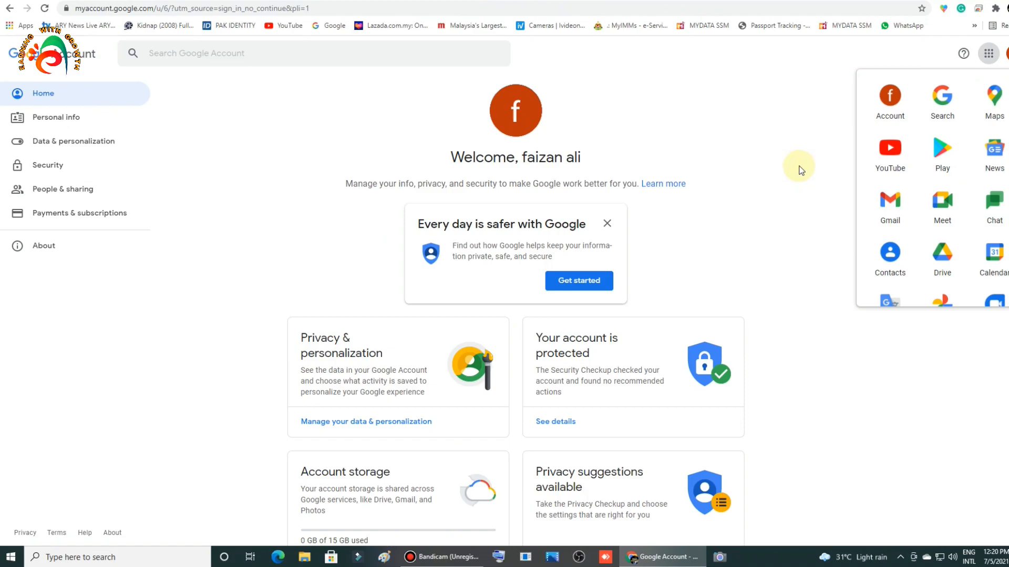
Dismiss the Google apps list, view the Safer with Google overview, return home and go to Personal info.
click(989, 53)
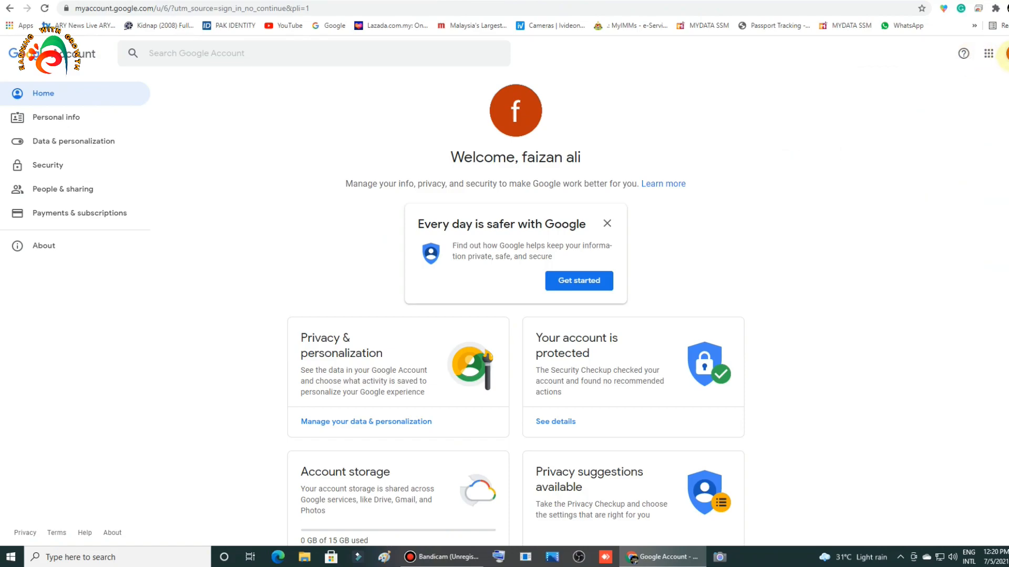
click(989, 53)
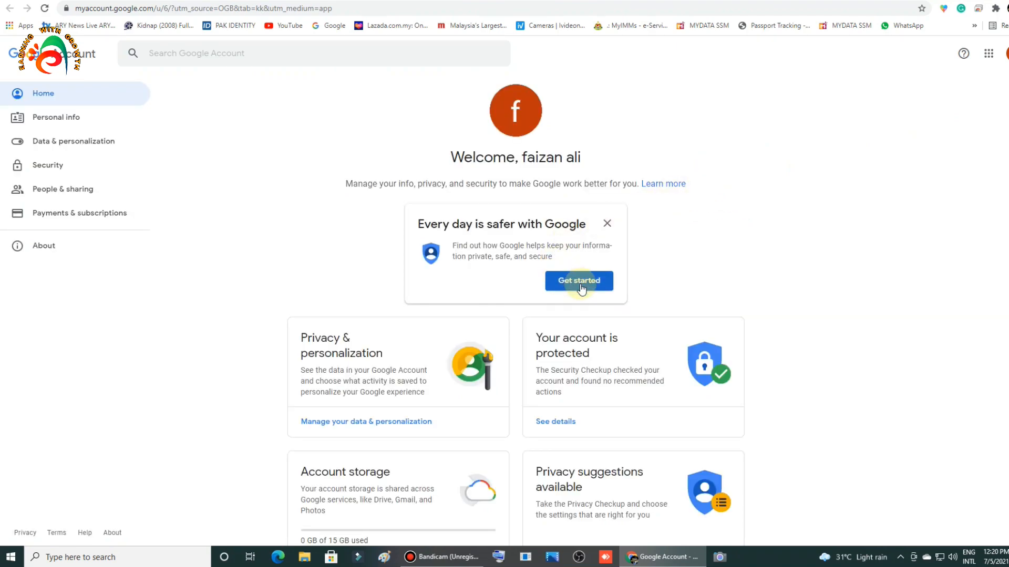
click(576, 281)
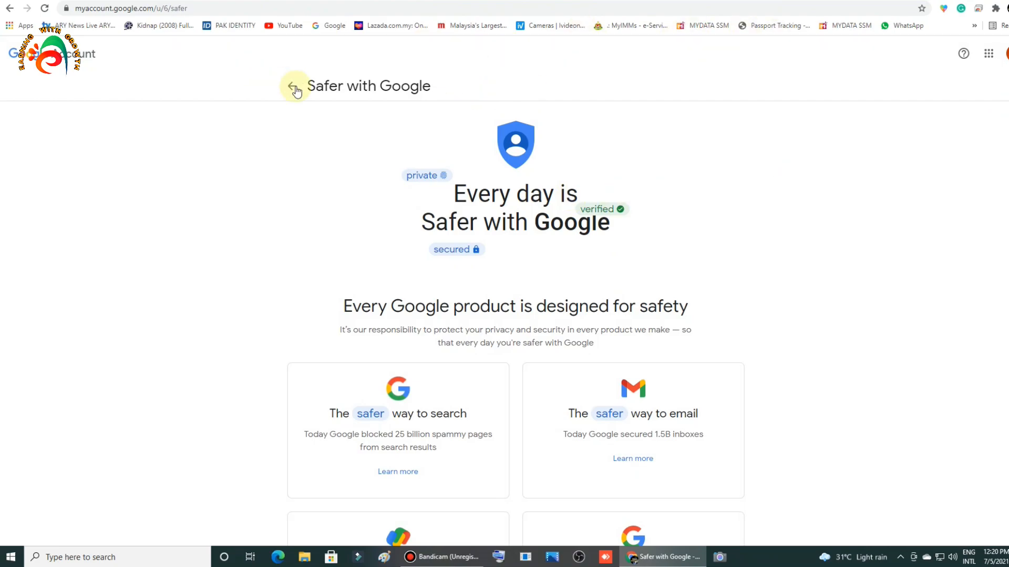
click(294, 88)
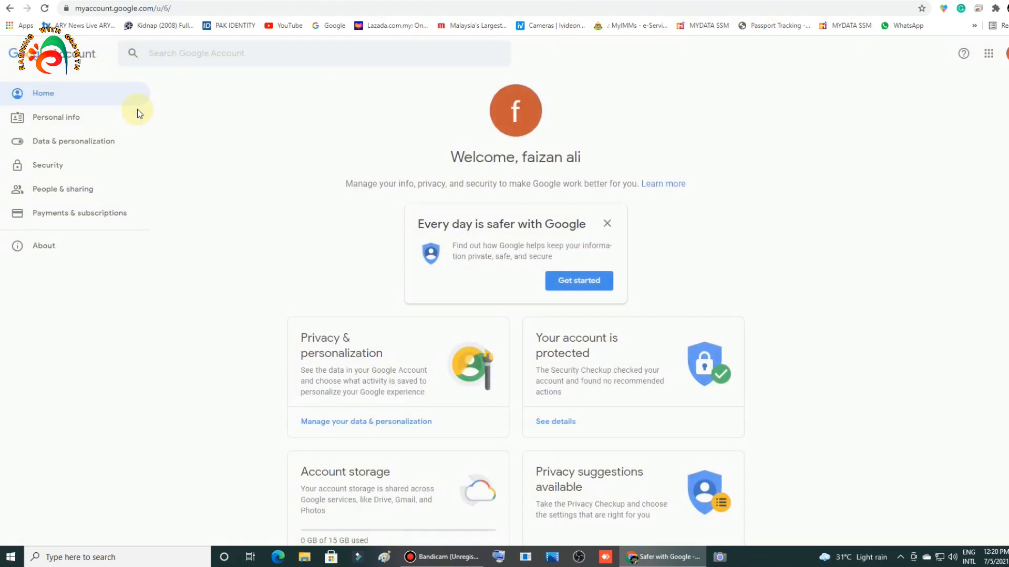
click(56, 117)
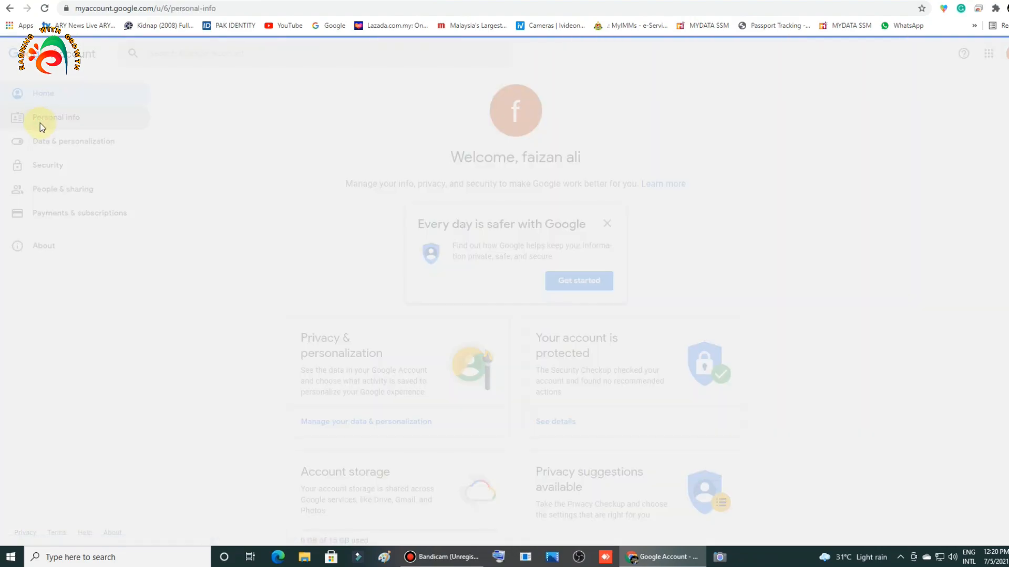
Scroll through the Personal info details, then head to the Security page.
click(55, 116)
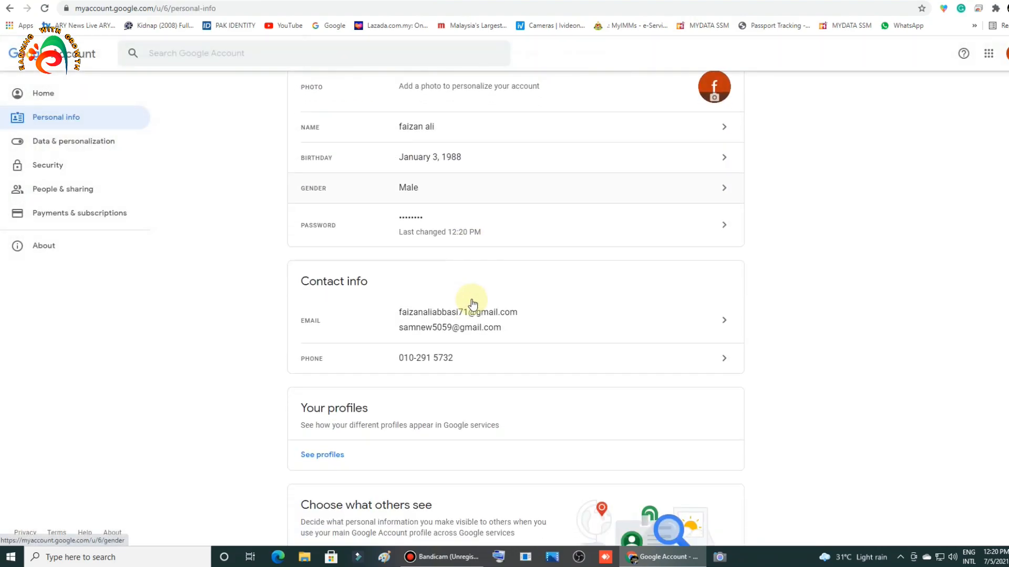
scroll(down, 3)
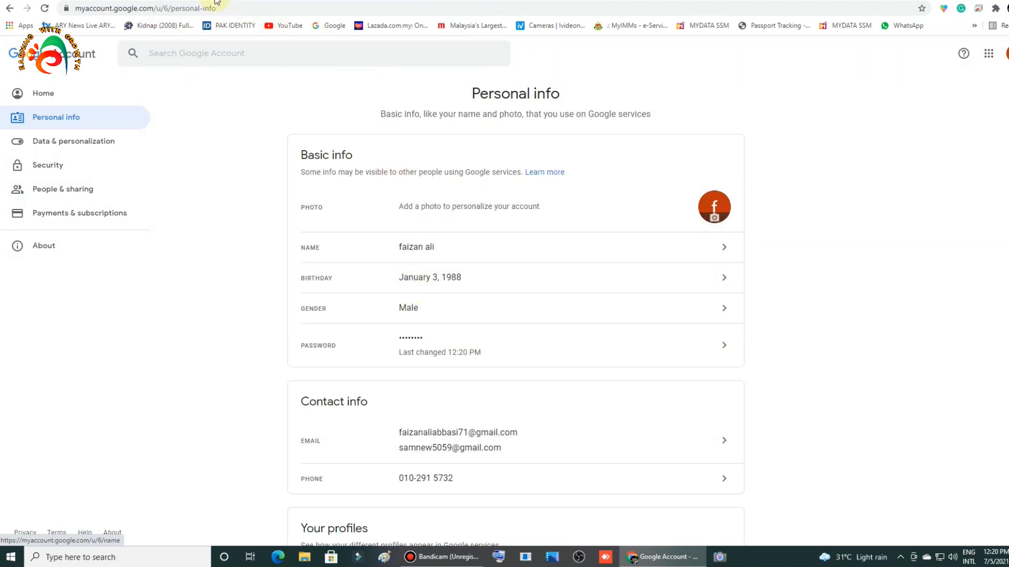
mouse_move(550, 243)
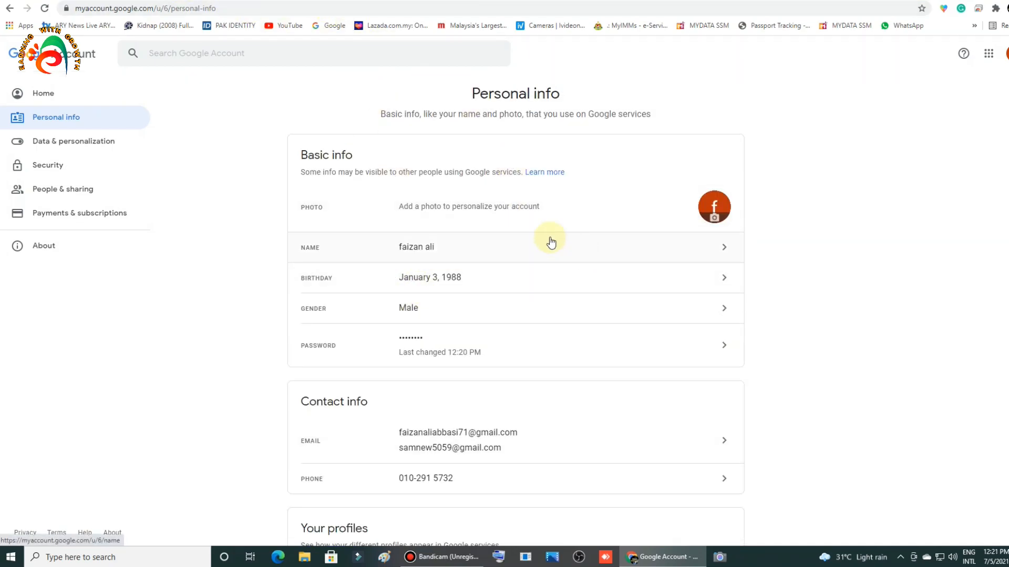
mouse_move(166, 119)
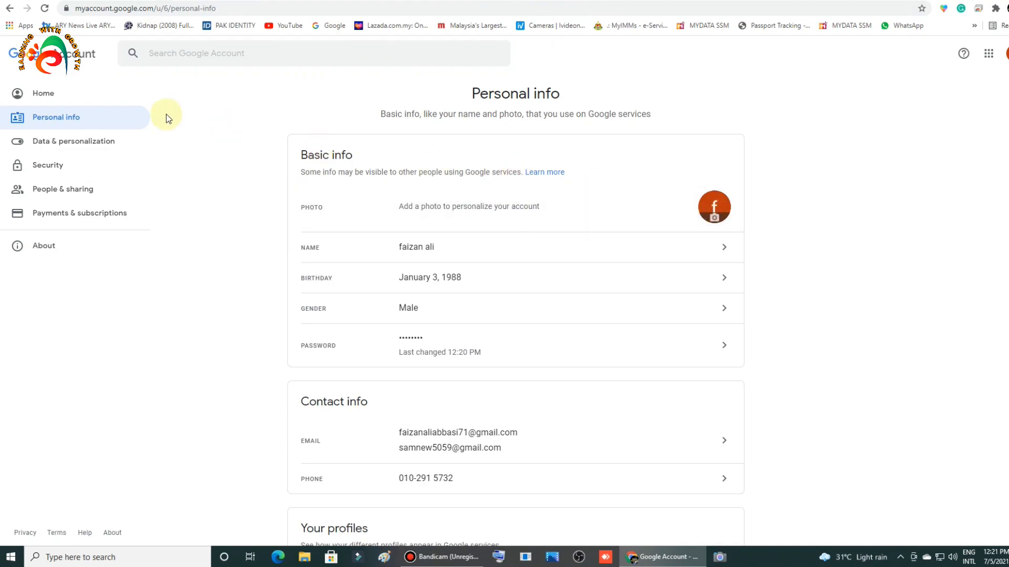
click(48, 165)
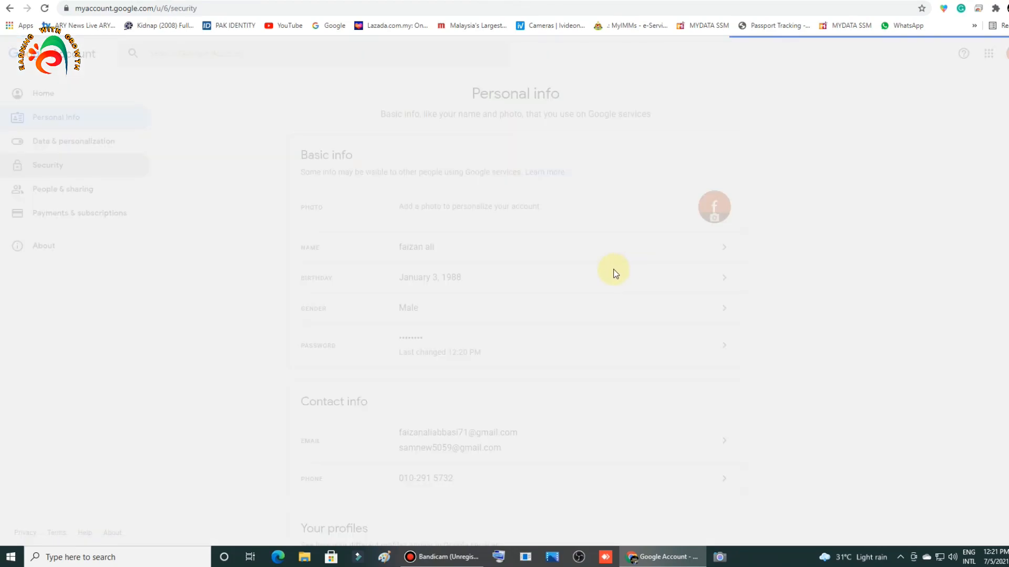
Scroll the Security page past recent activity and 2-Step Verification, then return to the account home.
click(47, 165)
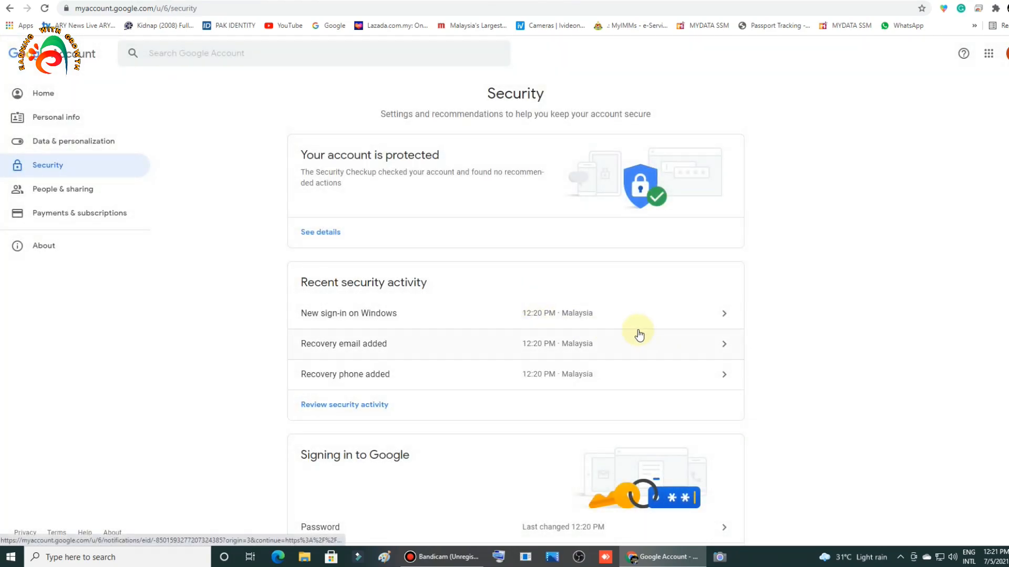
mouse_move(410, 342)
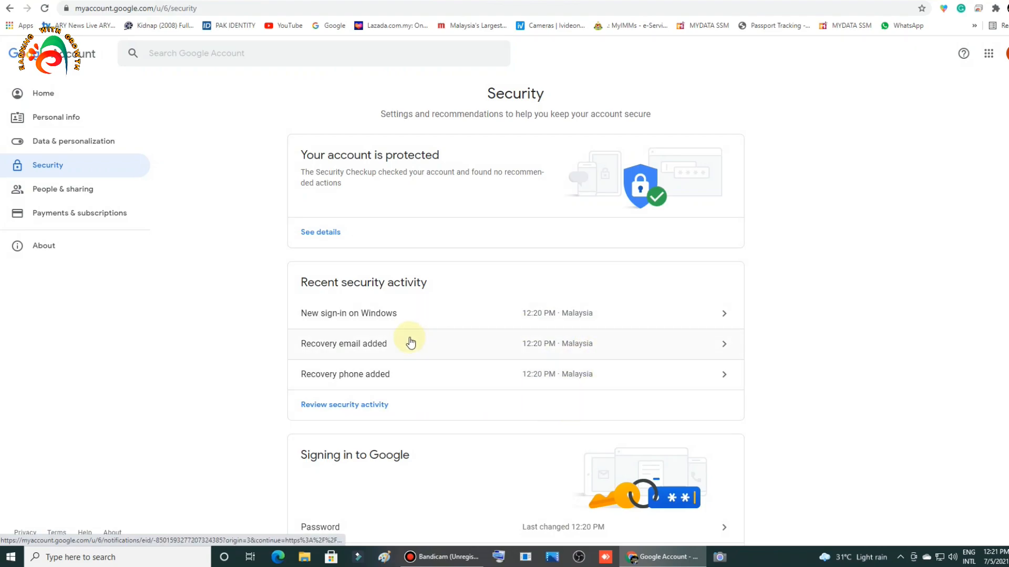
scroll(down, 3)
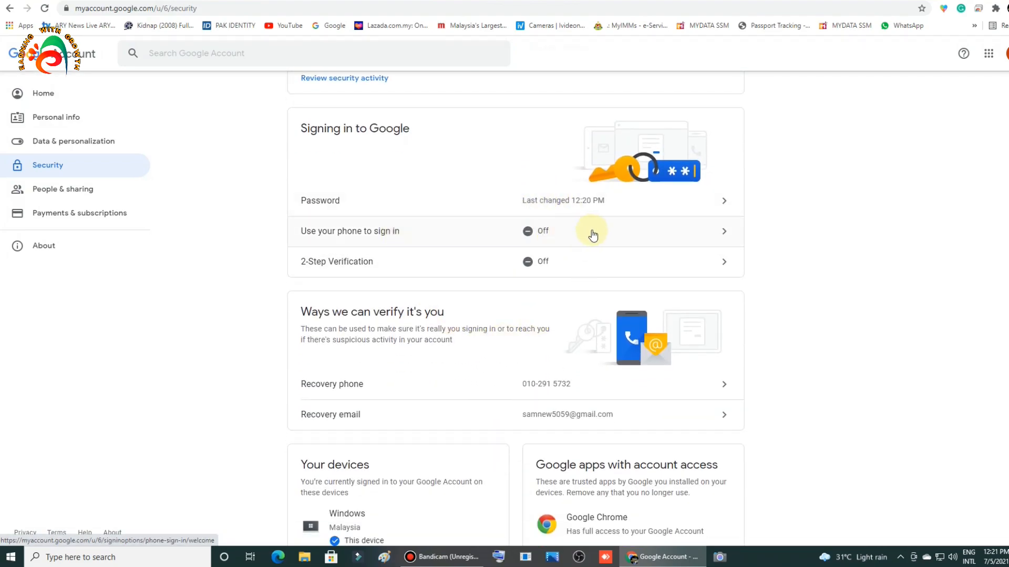
mouse_move(633, 239)
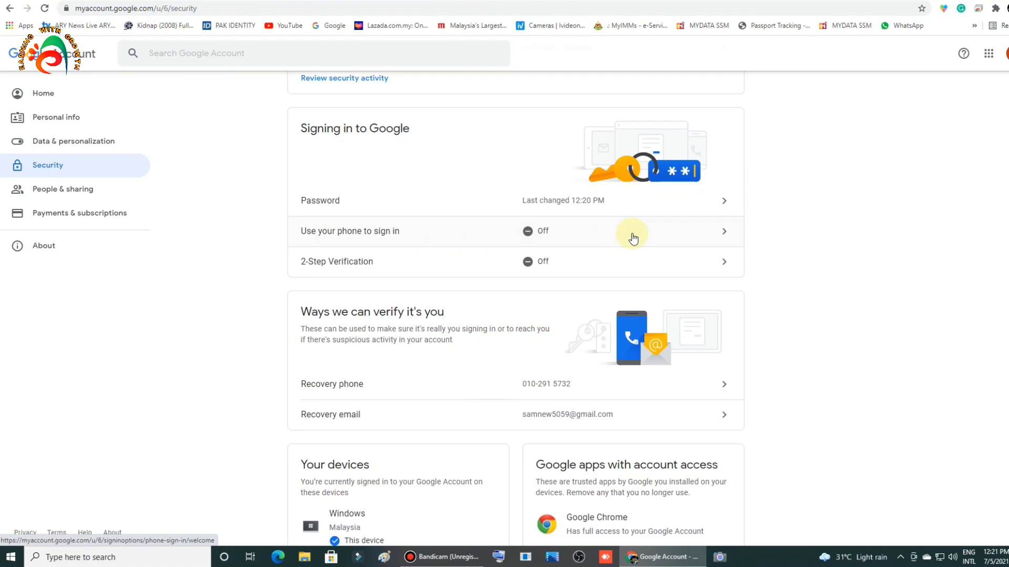
mouse_move(635, 238)
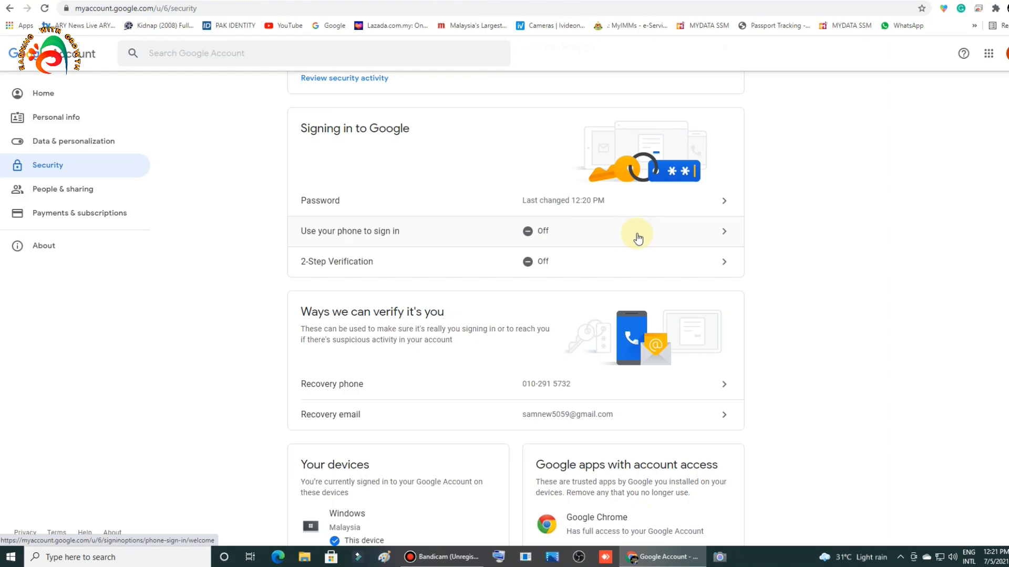
mouse_move(641, 275)
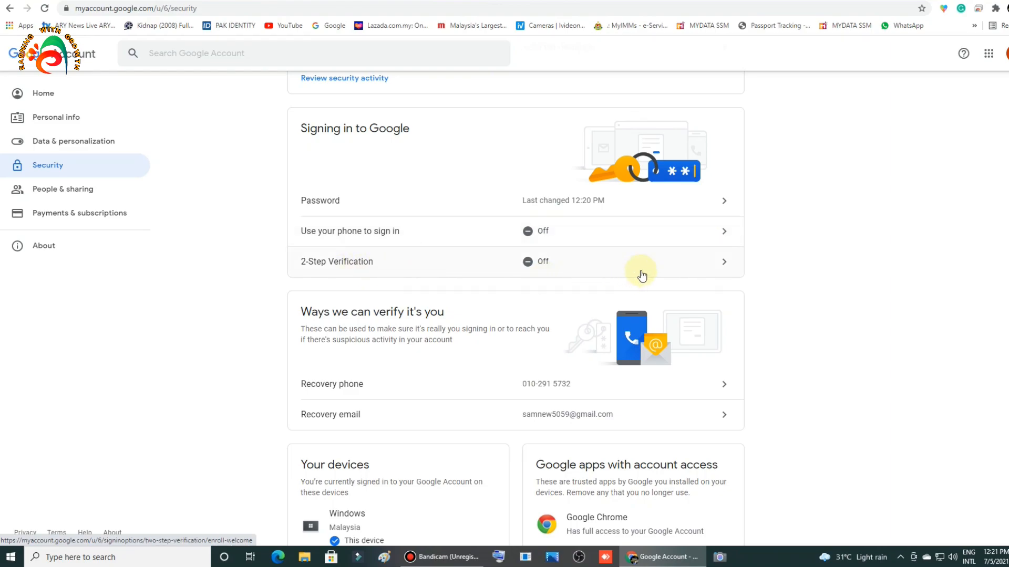
mouse_move(548, 269)
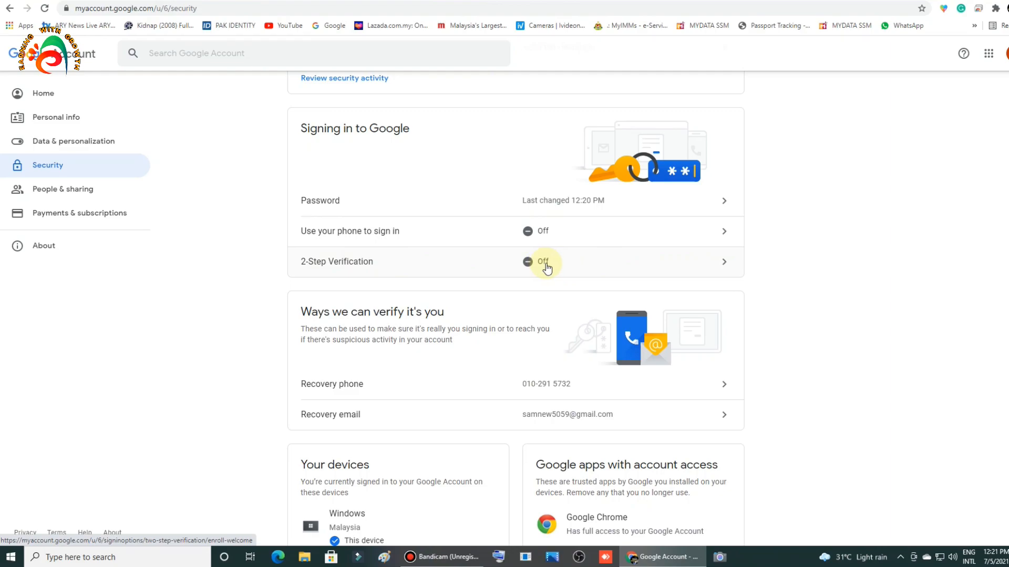
mouse_move(597, 270)
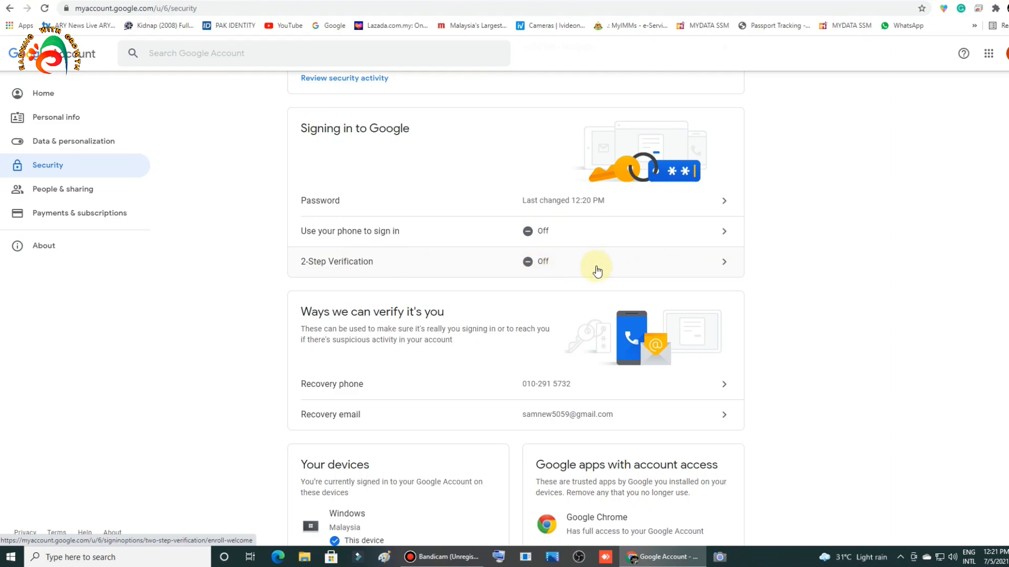
mouse_move(622, 267)
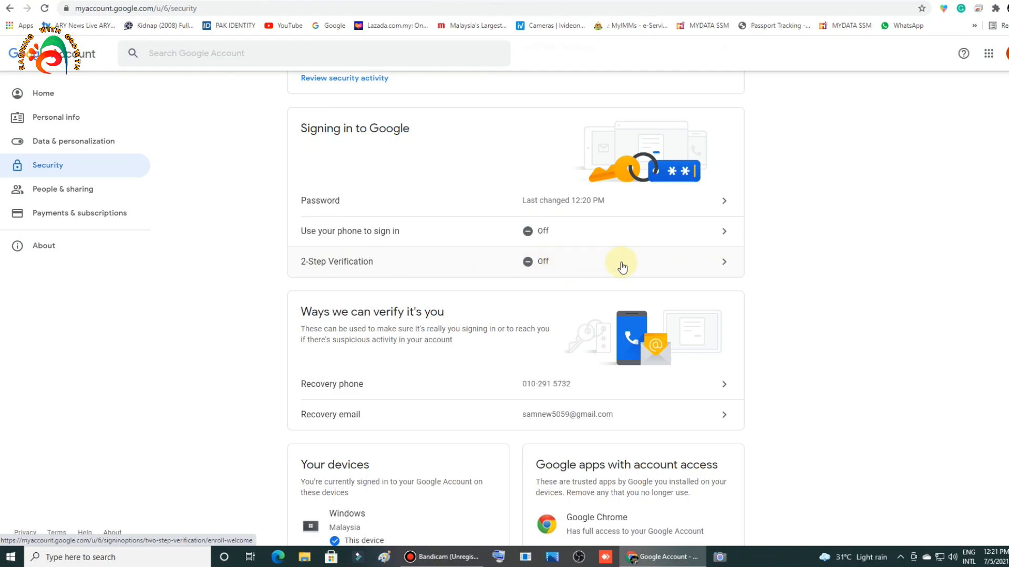
click(43, 93)
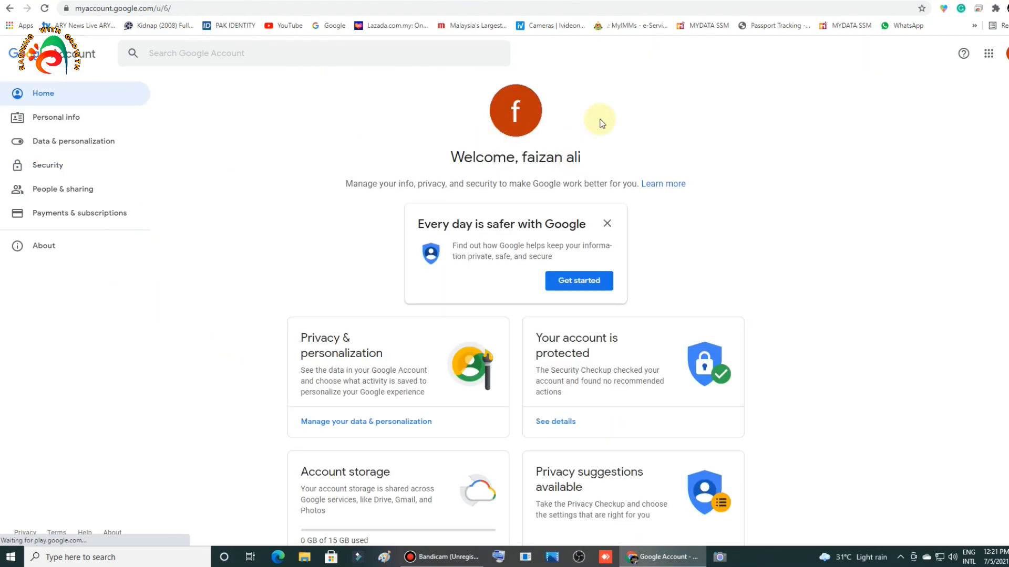
View the Gmail inbox, dismiss the Google Meet notice, and read the Google Community Team welcome email.
click(989, 54)
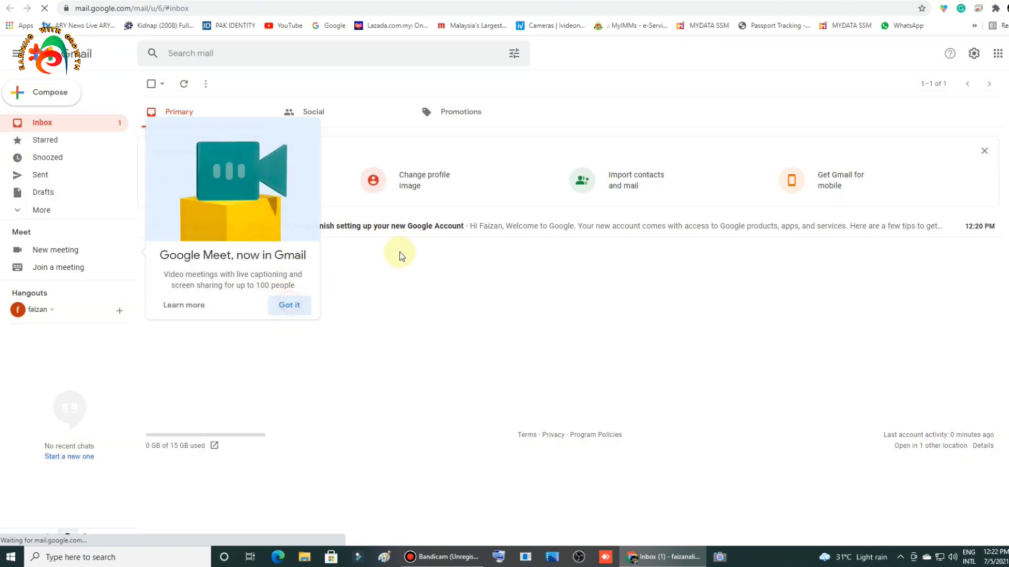
click(289, 304)
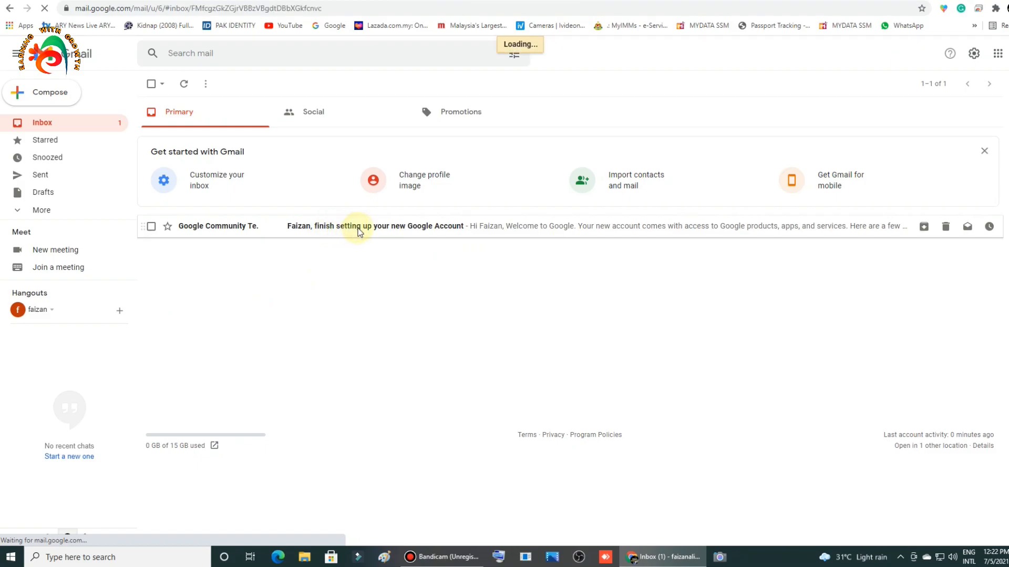
click(375, 226)
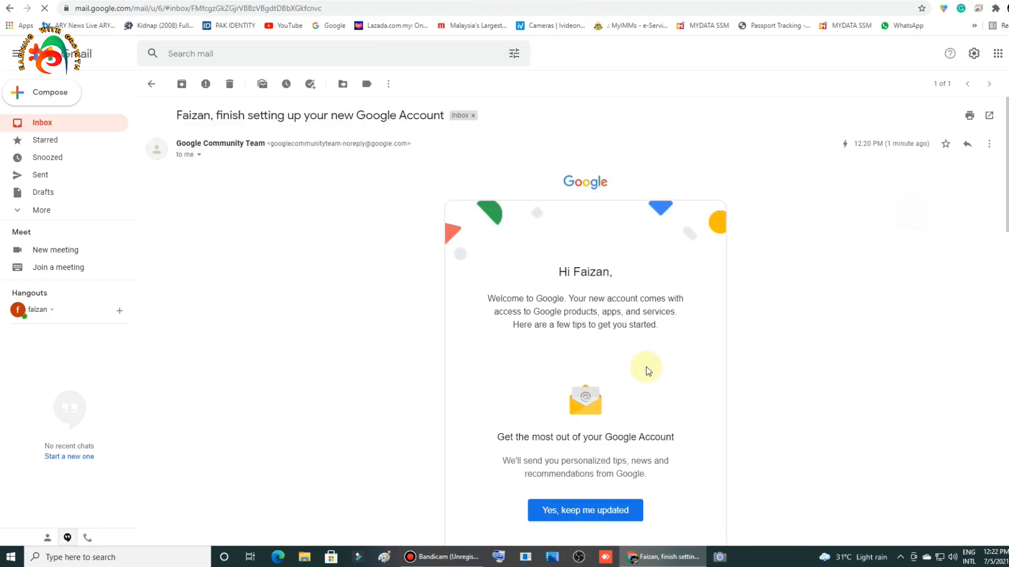
mouse_move(179, 129)
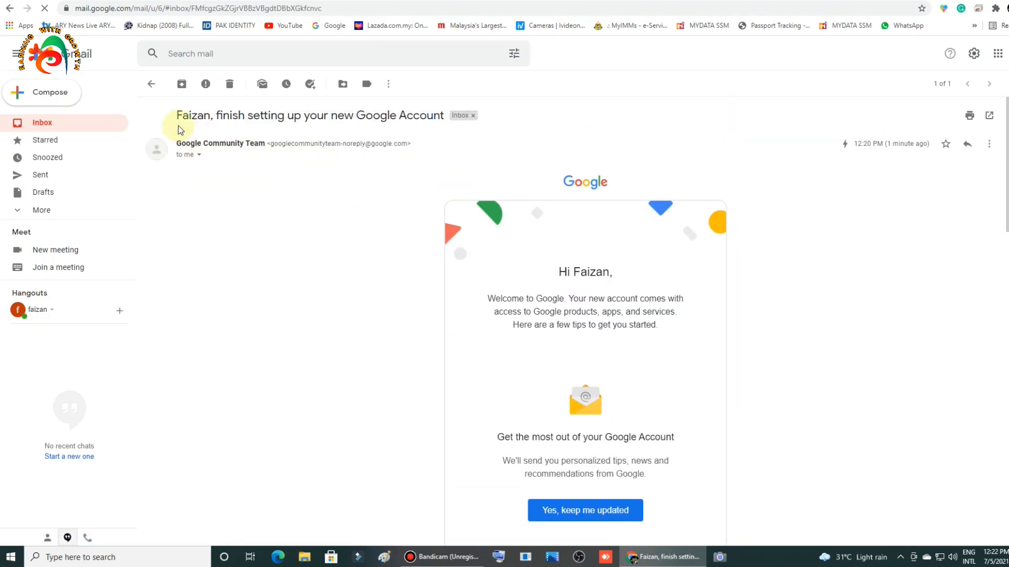